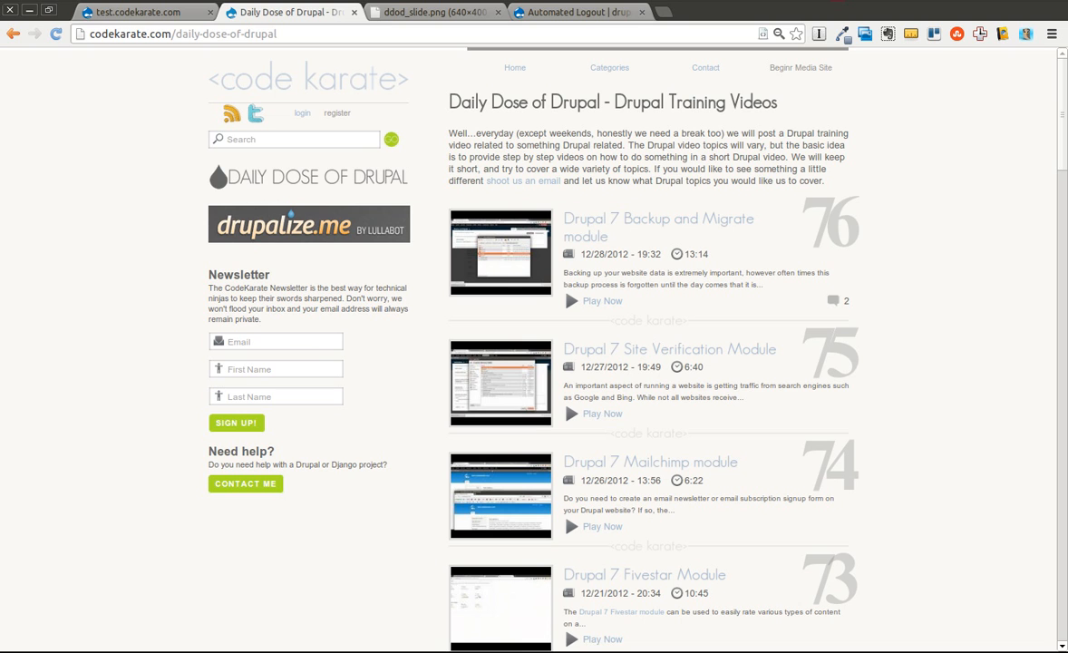
mouse_move(533, 70)
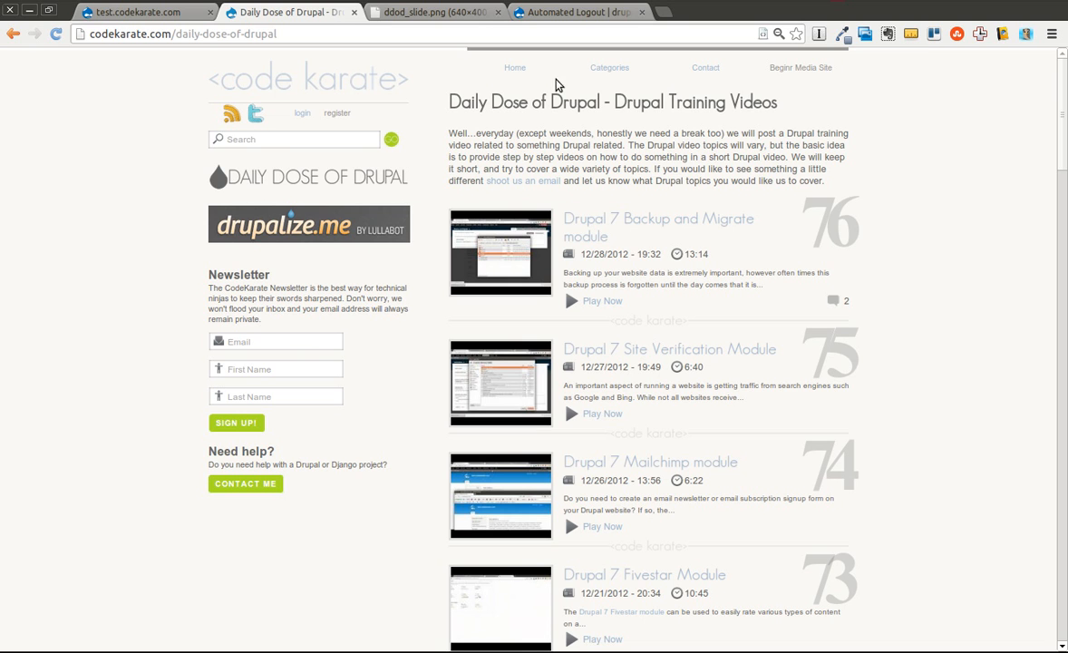
Step: Return to the Daily Dose of Drupal video listing on codekarate.com
click(436, 14)
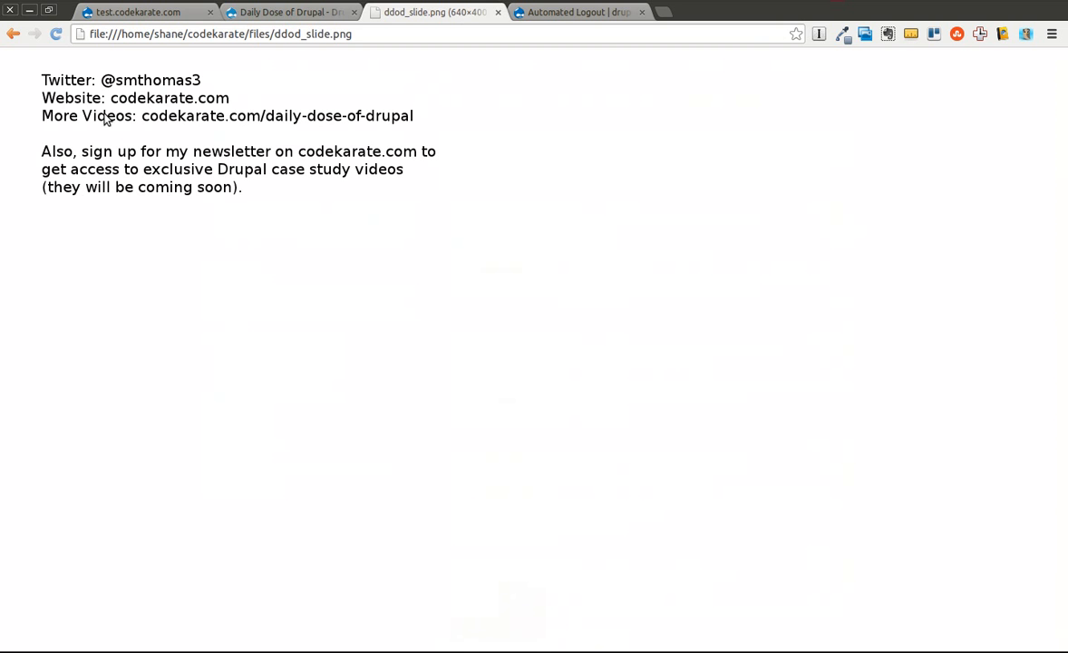
mouse_move(240, 96)
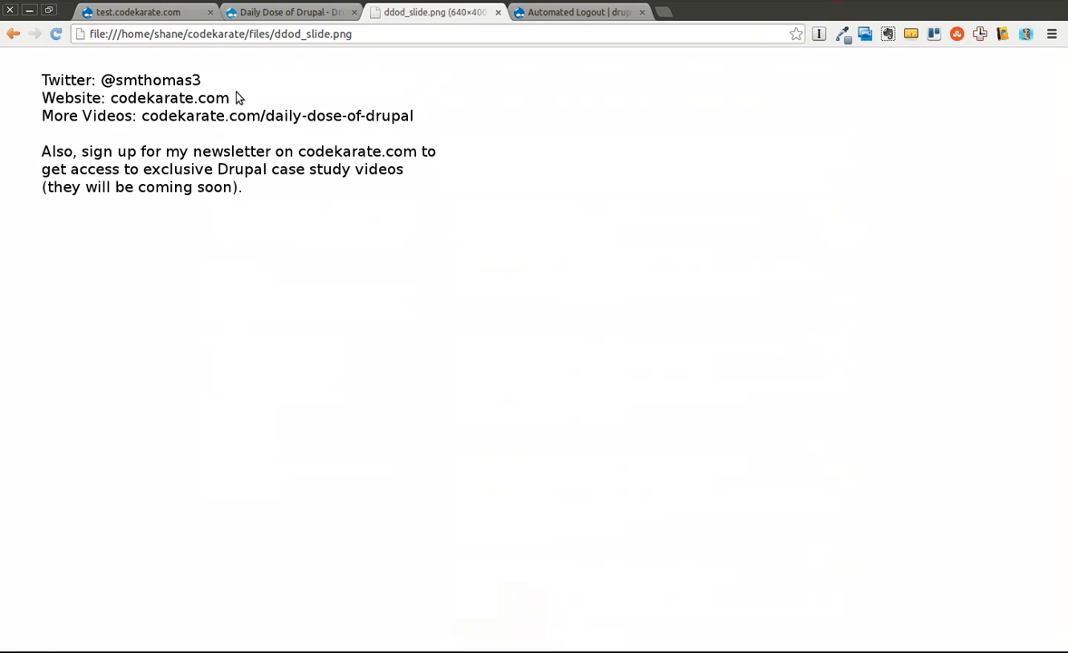
click(290, 10)
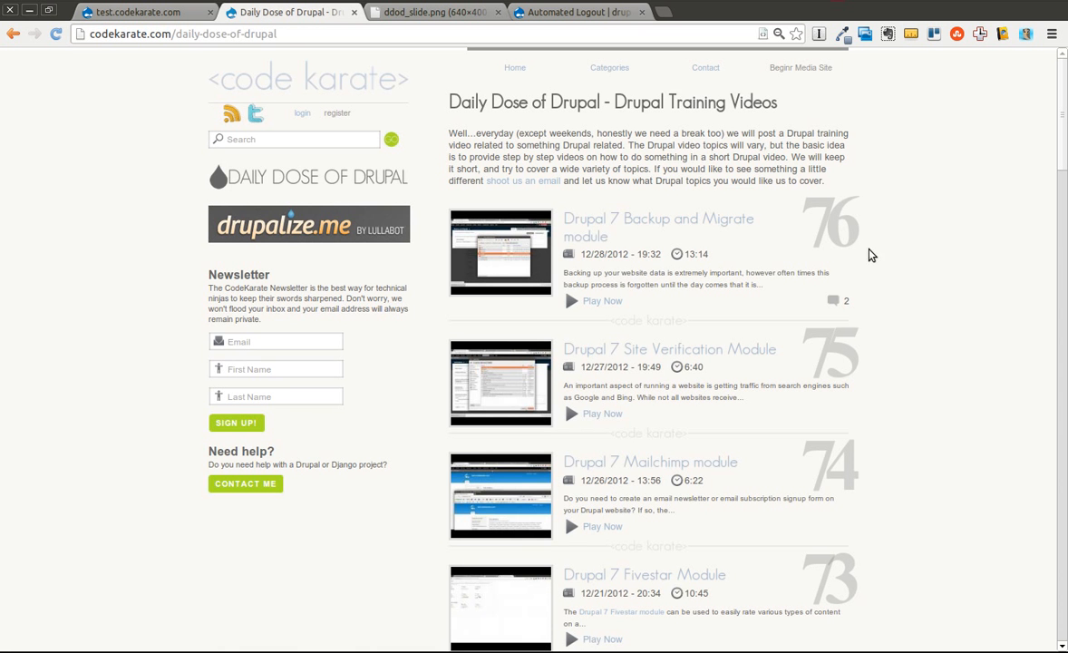
mouse_move(936, 254)
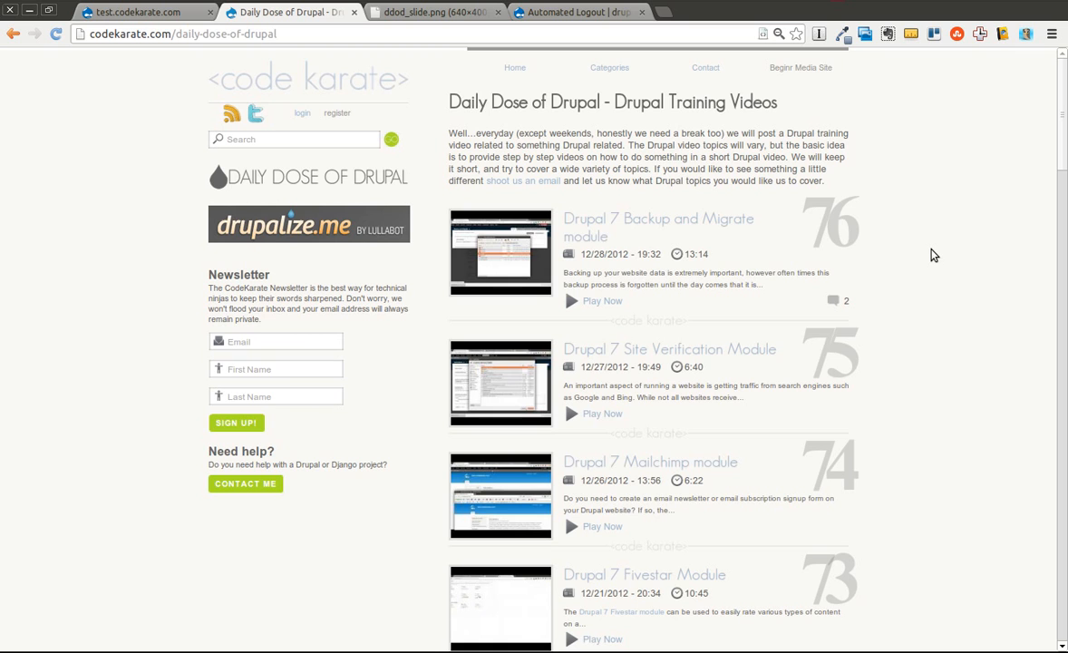
mouse_move(152, 361)
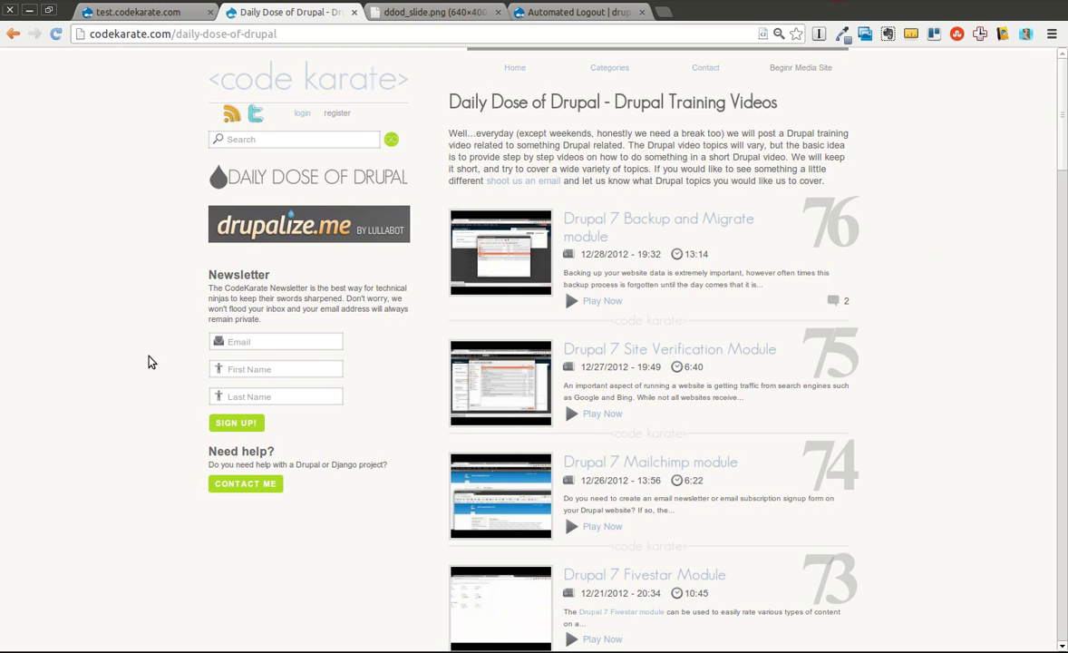
mouse_move(330, 457)
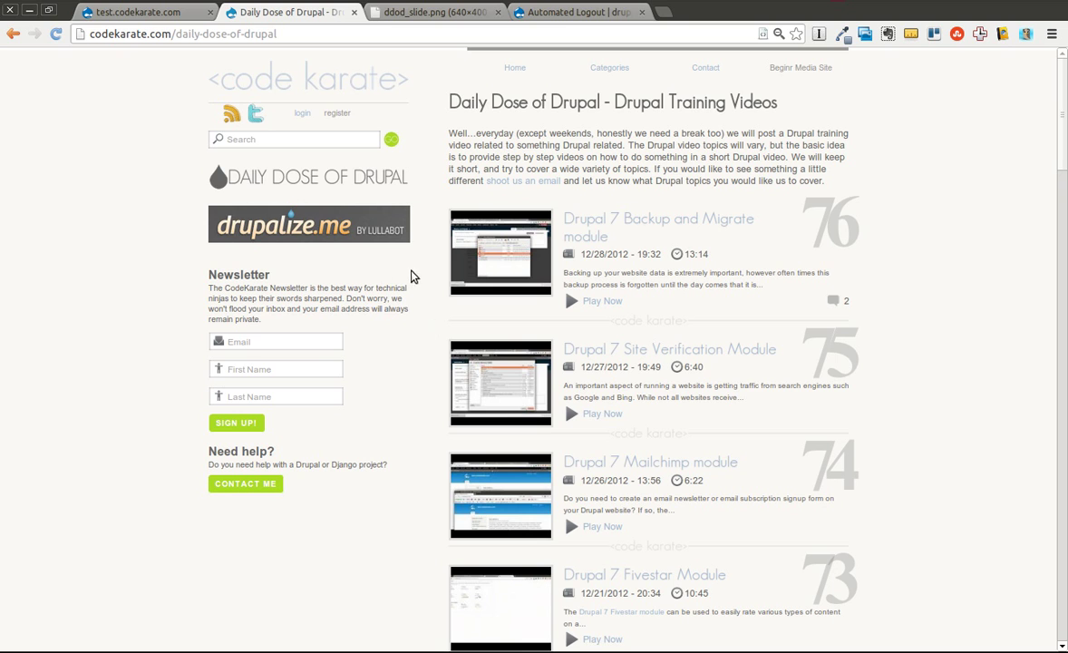
mouse_move(190, 272)
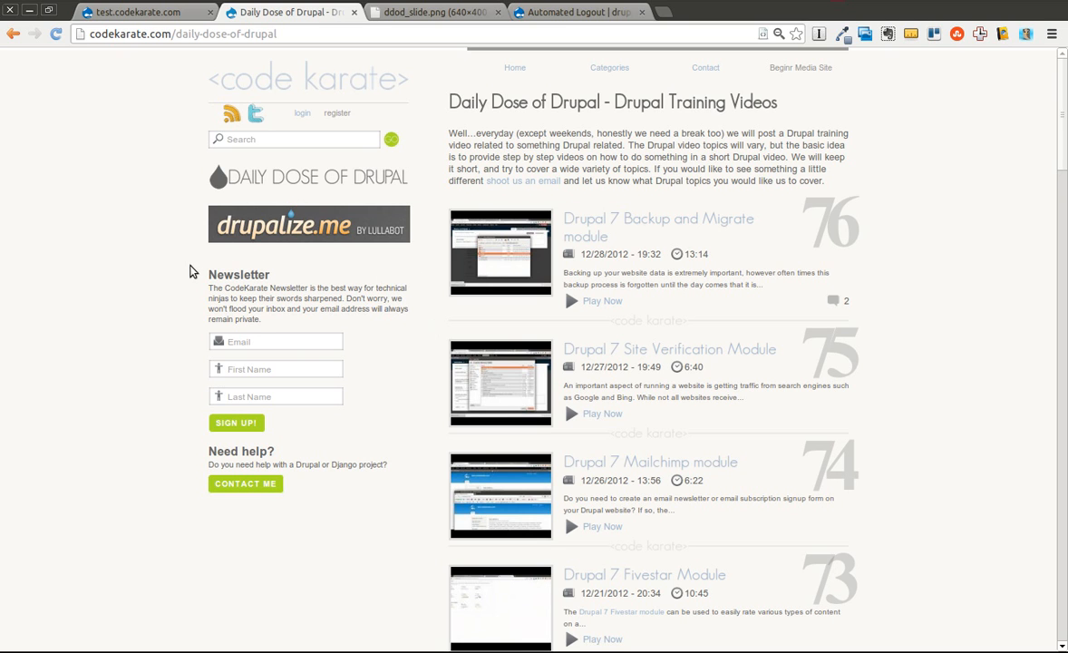
mouse_move(377, 372)
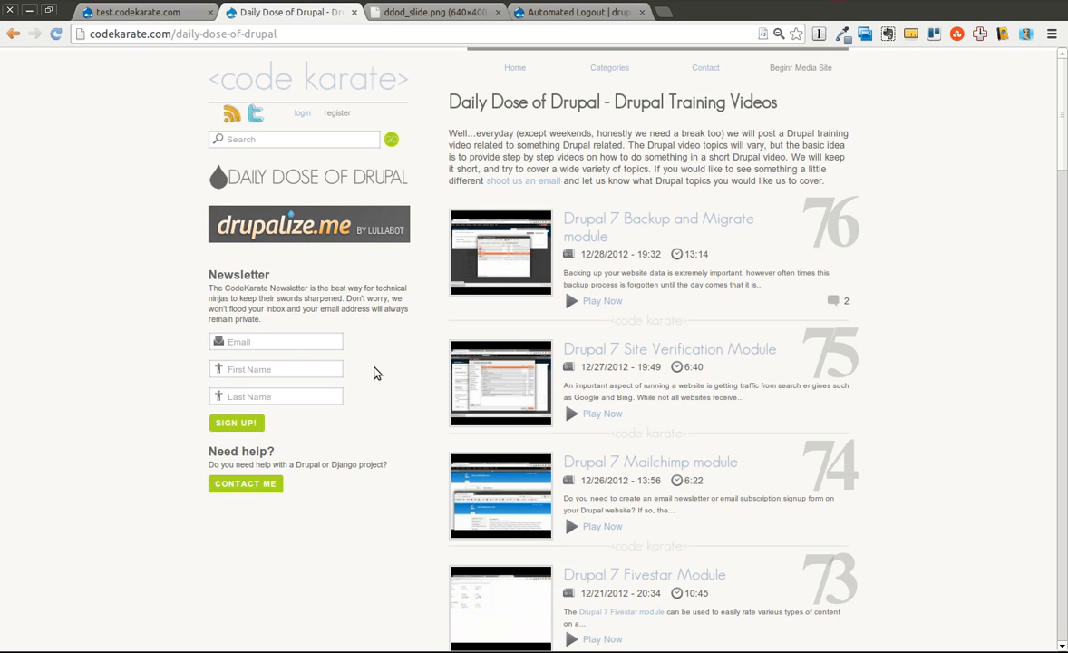
mouse_move(432, 203)
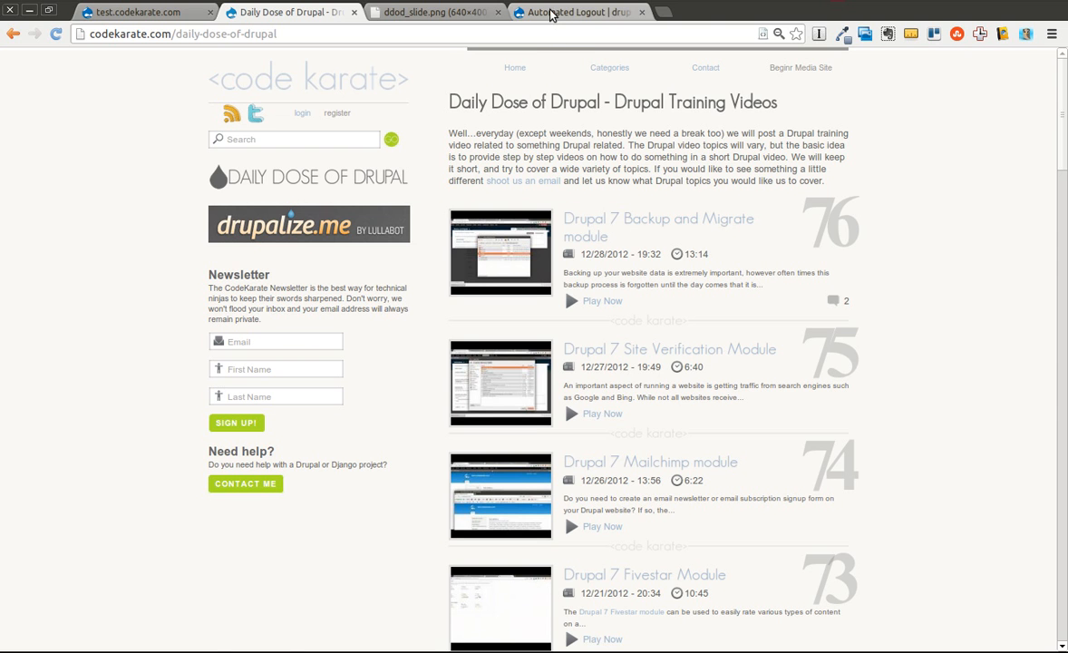
Step: Review the Automated Logout project page on Drupal.org down to its release downloads
click(583, 11)
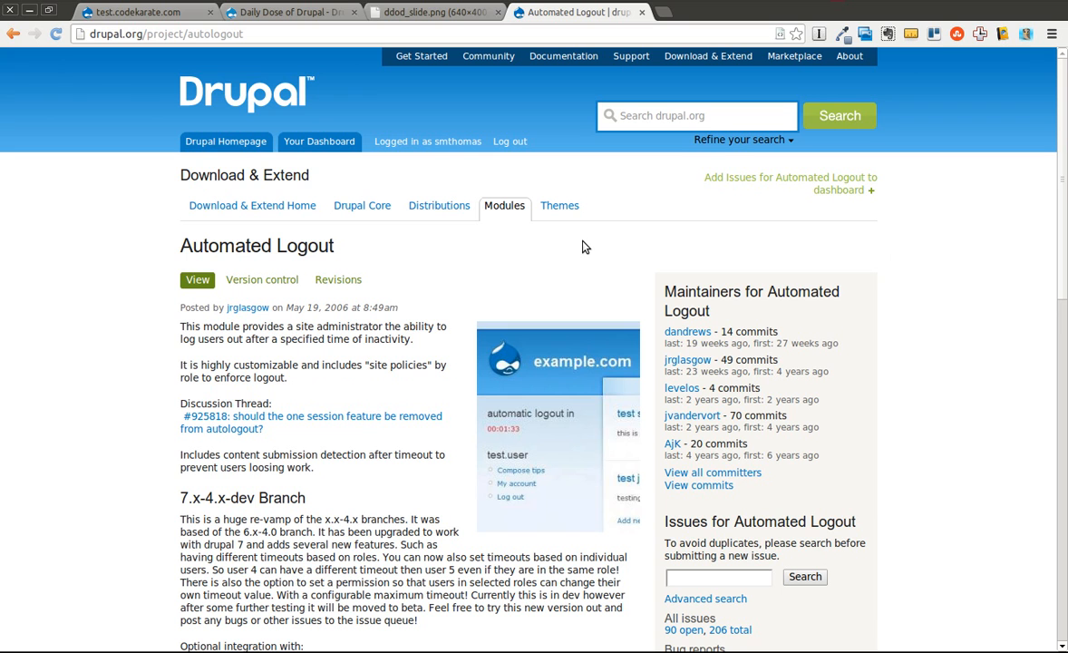
mouse_move(1062, 131)
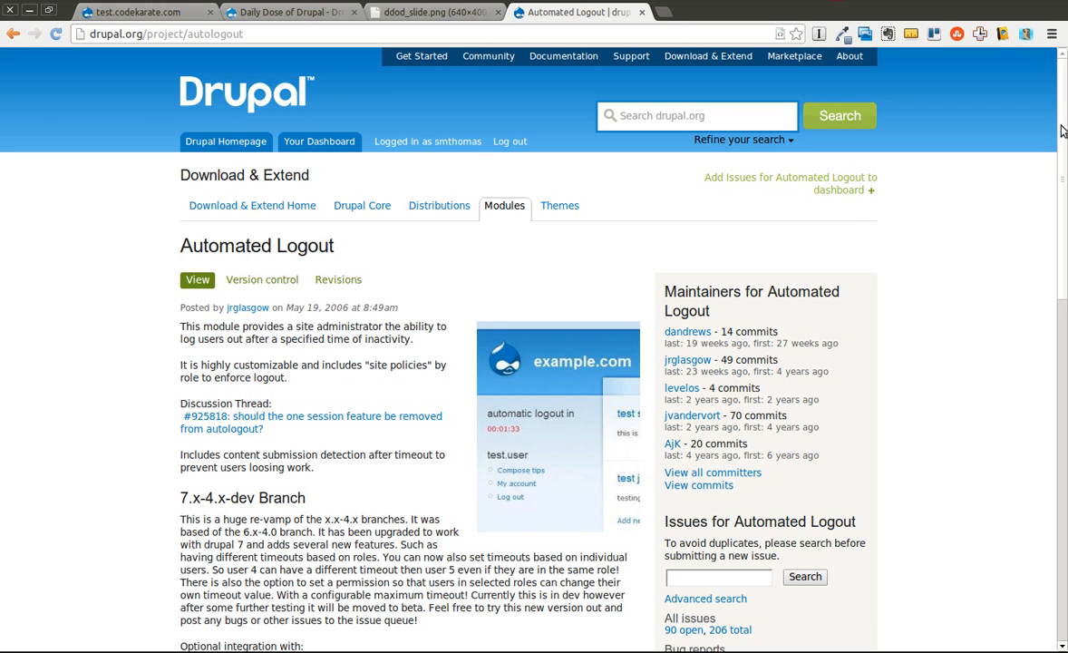
scroll(down, 3)
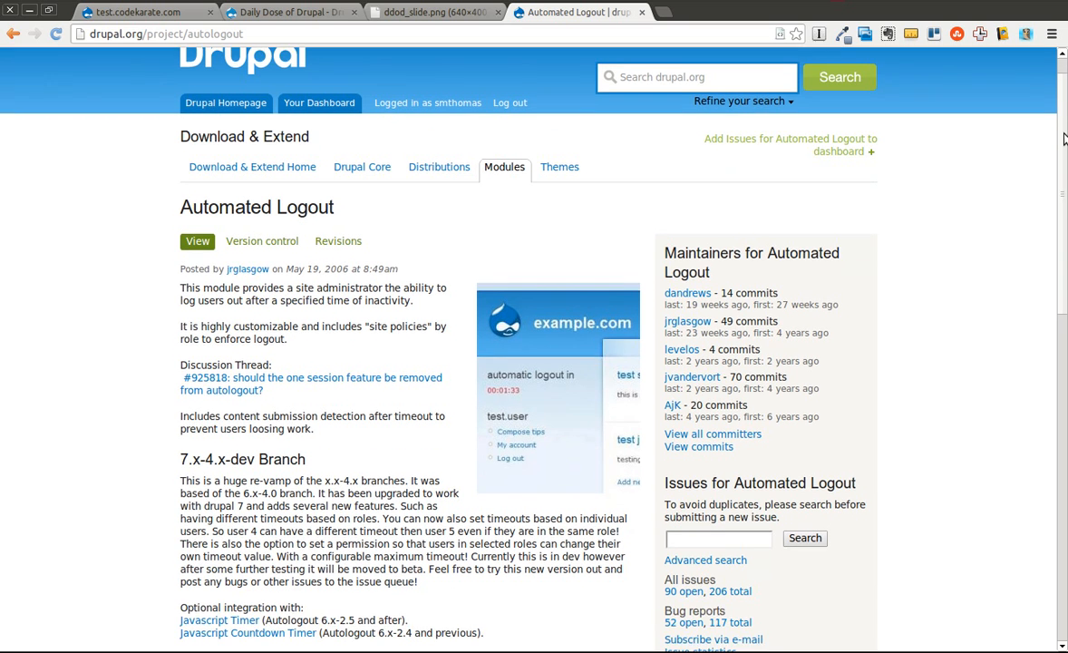
scroll(down, 3)
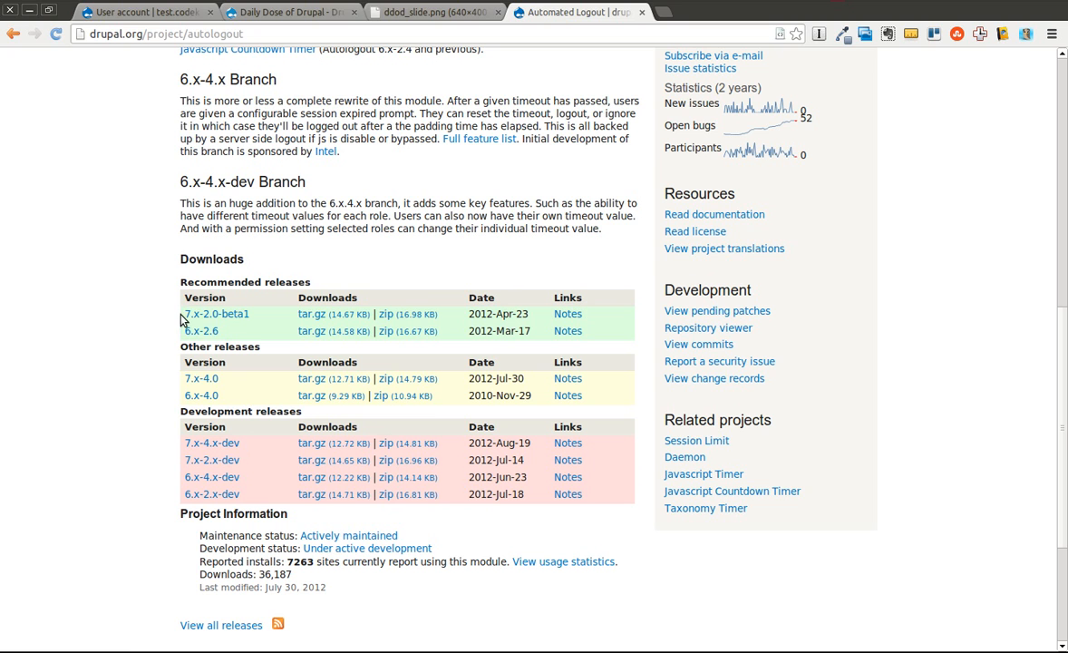
mouse_move(243, 326)
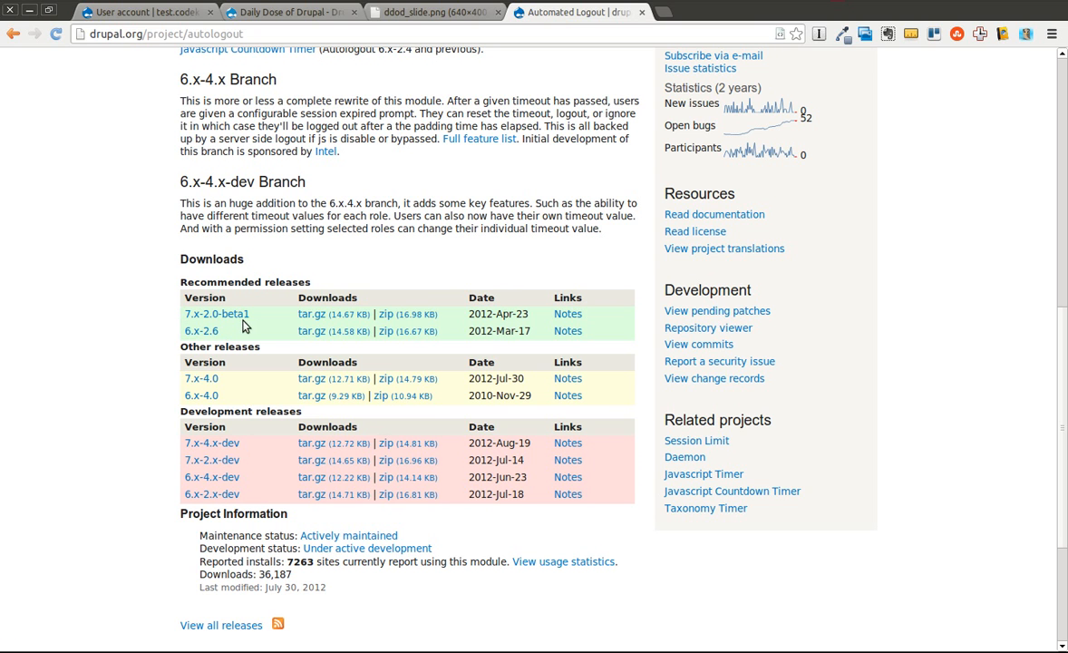
mouse_move(236, 336)
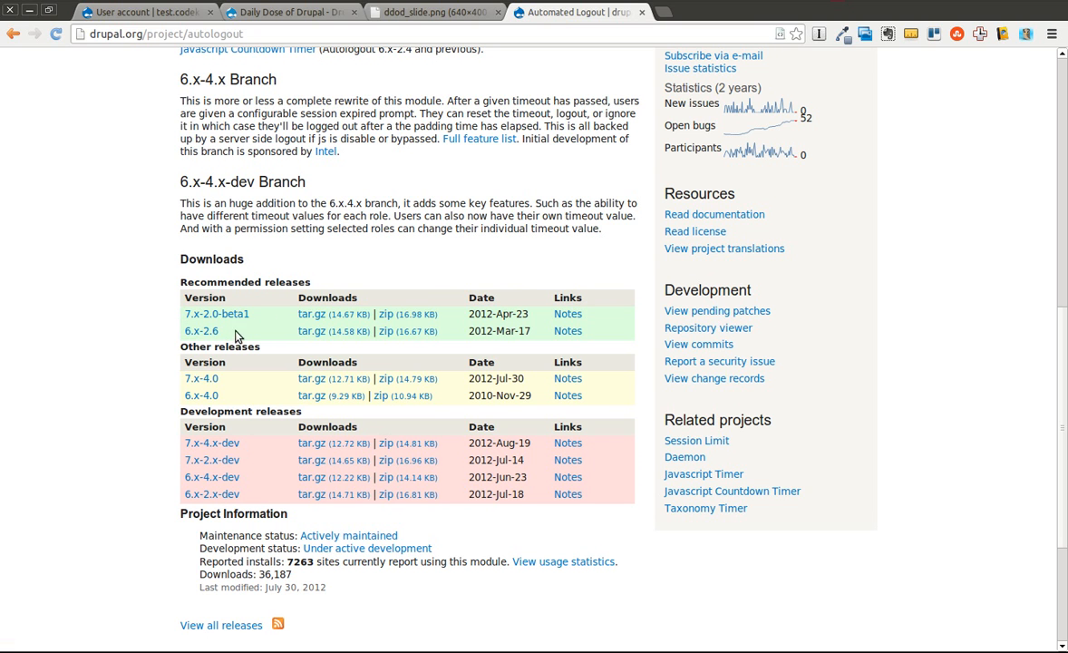
mouse_move(199, 383)
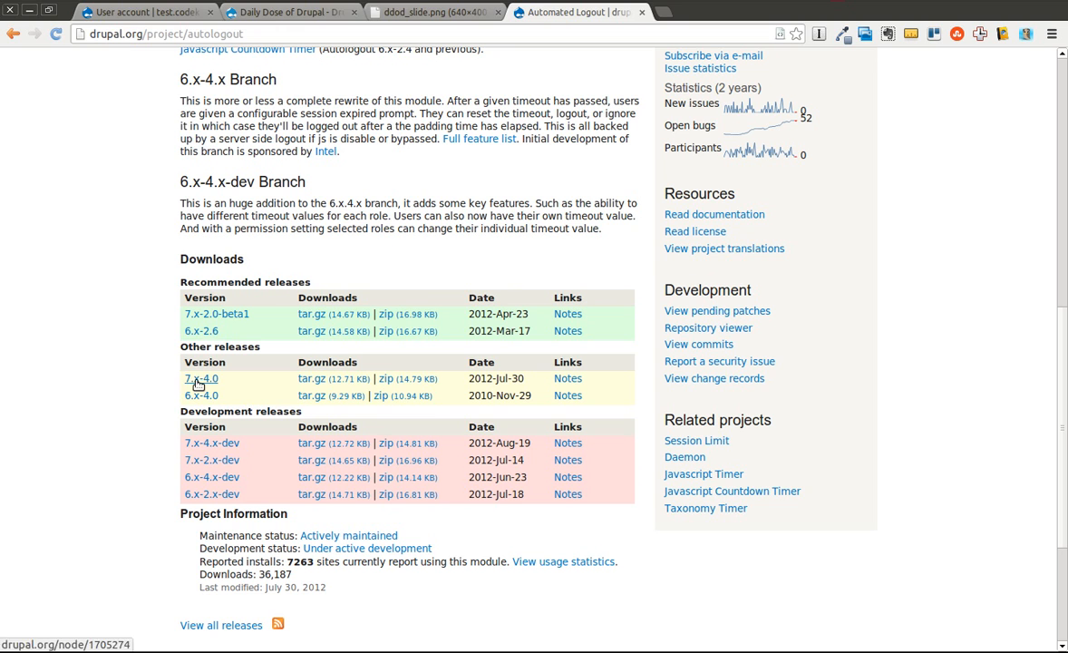
mouse_move(294, 384)
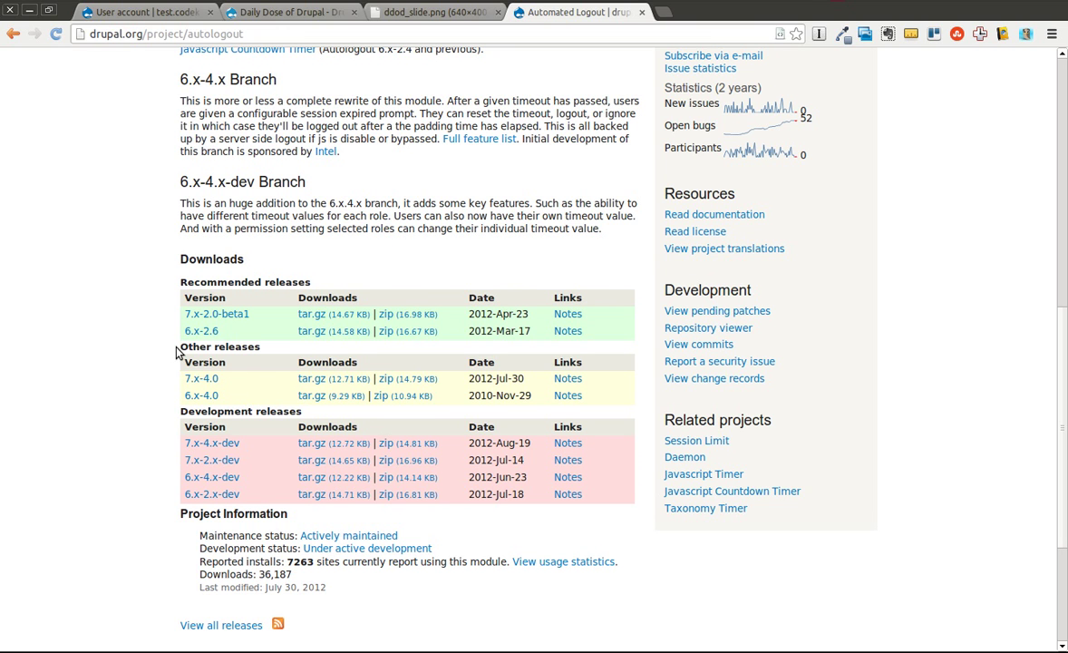
mouse_move(250, 442)
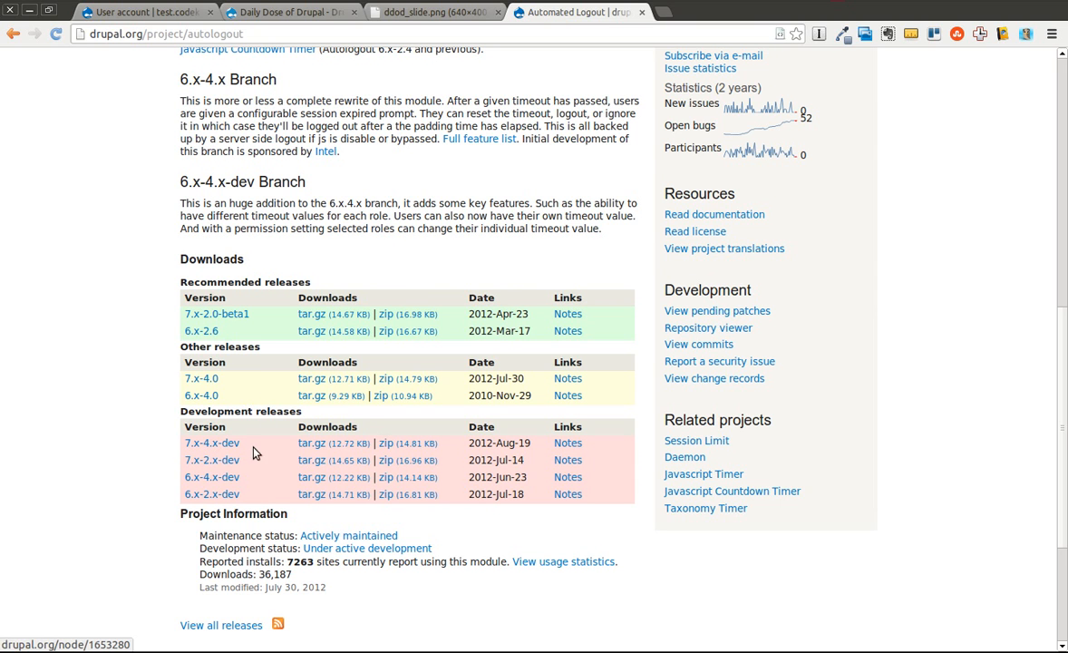
mouse_move(275, 453)
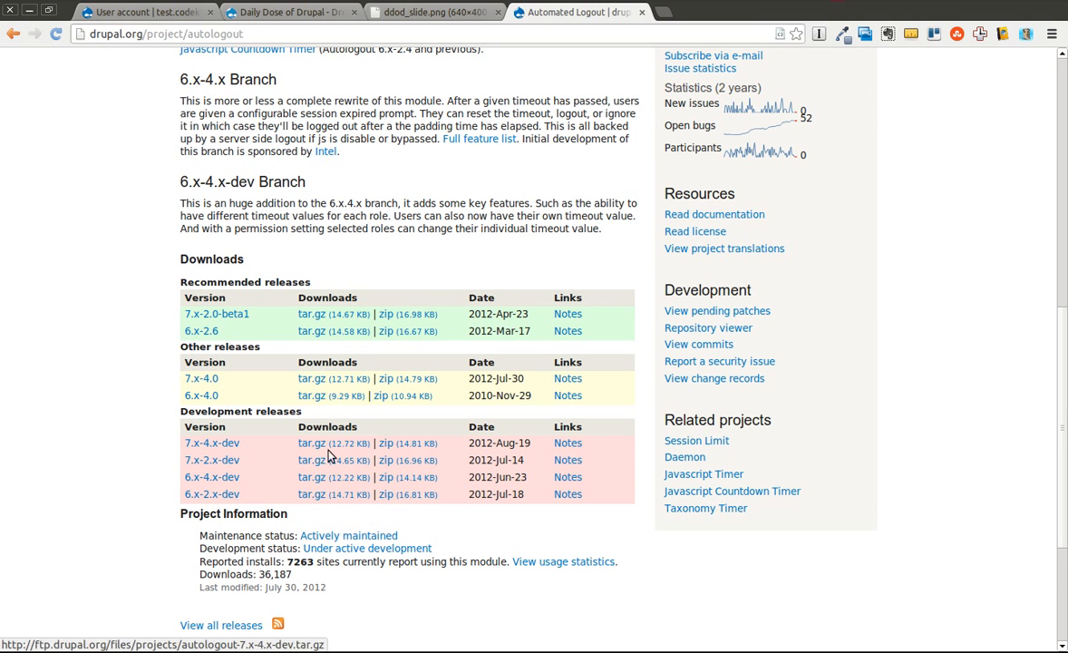
mouse_move(239, 308)
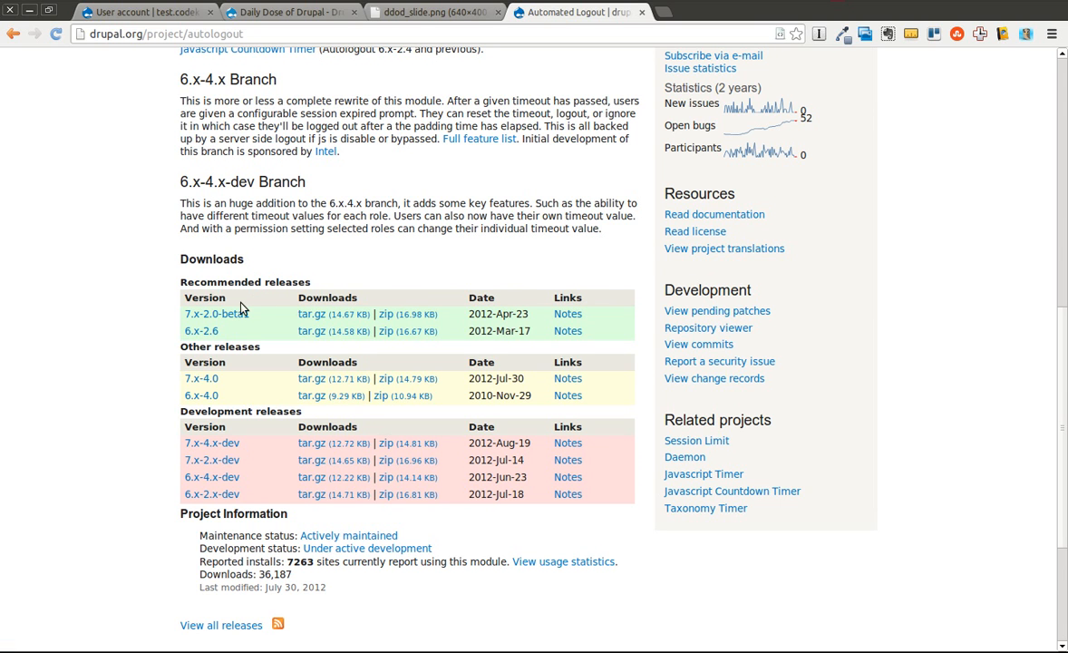
mouse_move(254, 489)
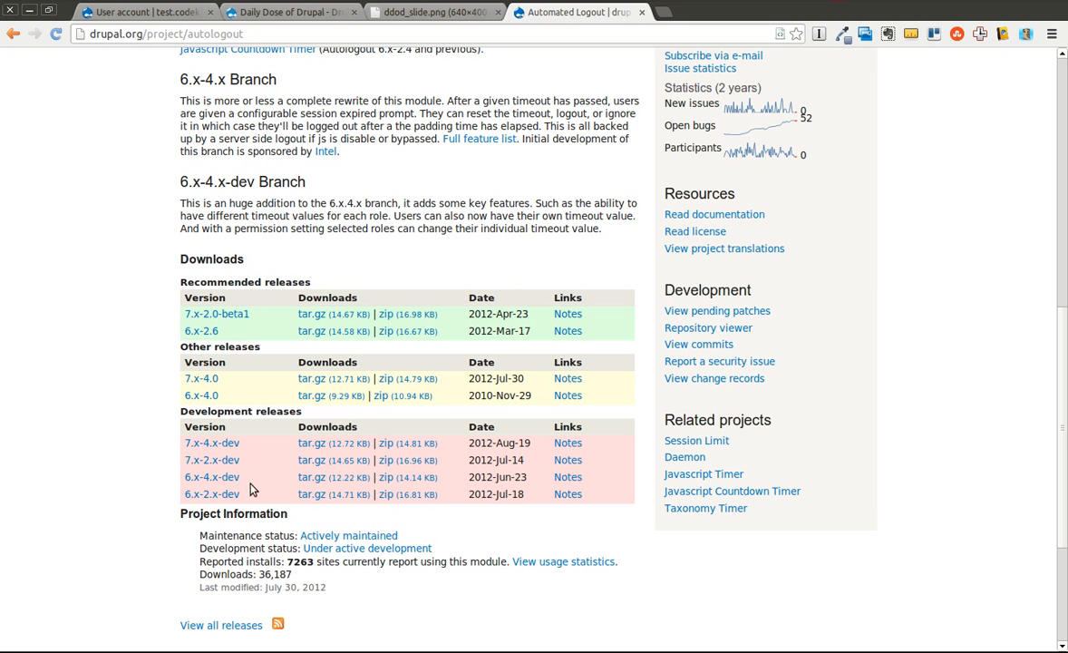
mouse_move(163, 308)
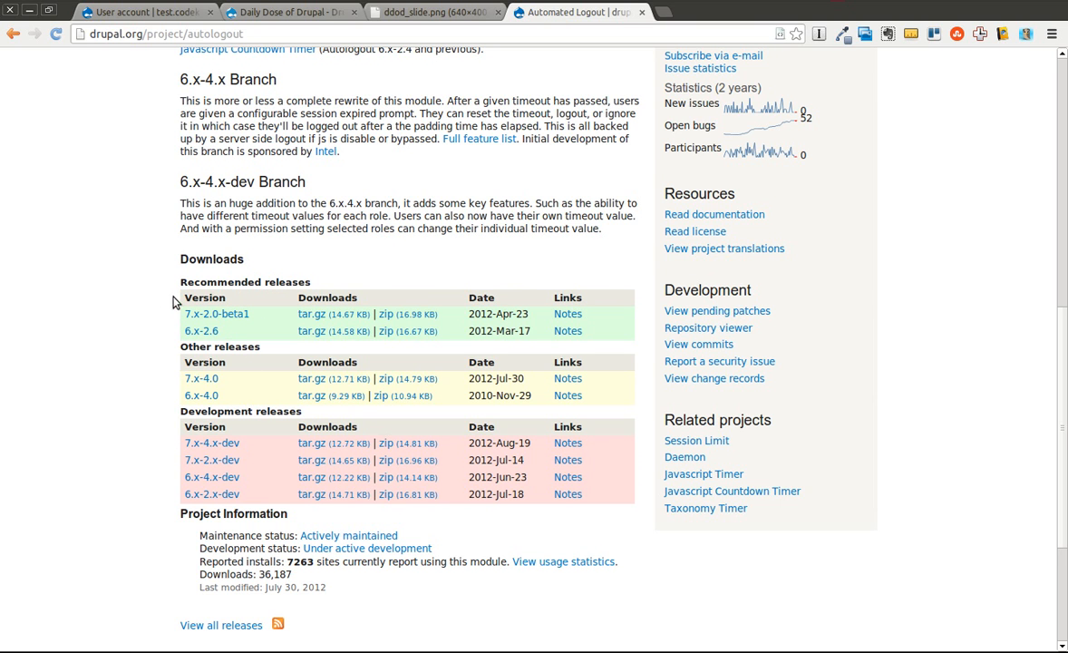
mouse_move(824, 335)
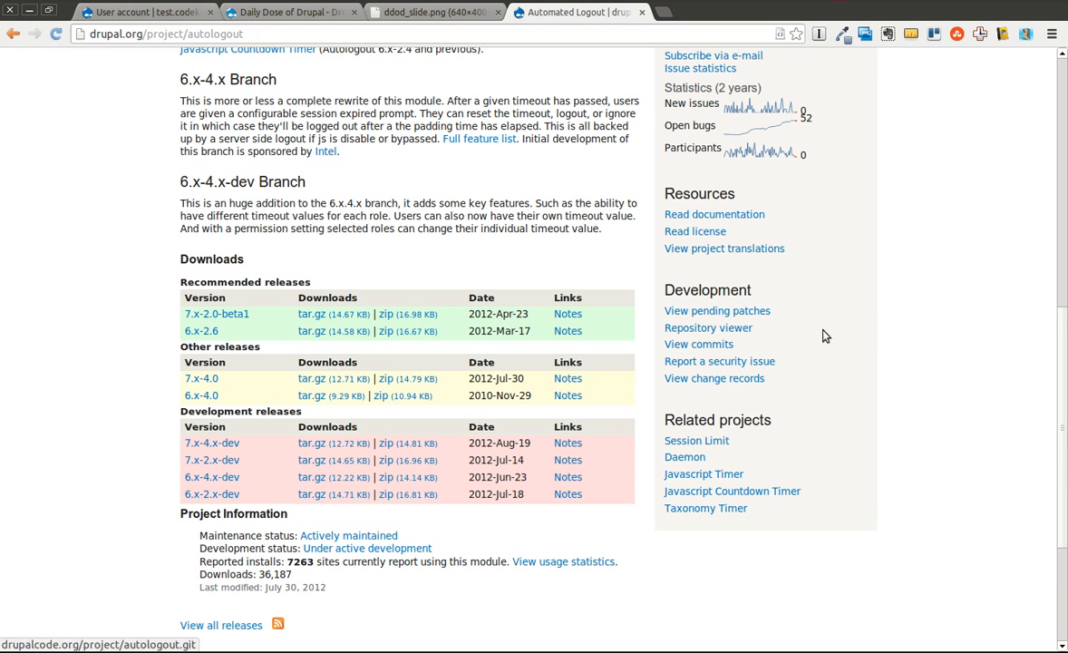
scroll(down, 3)
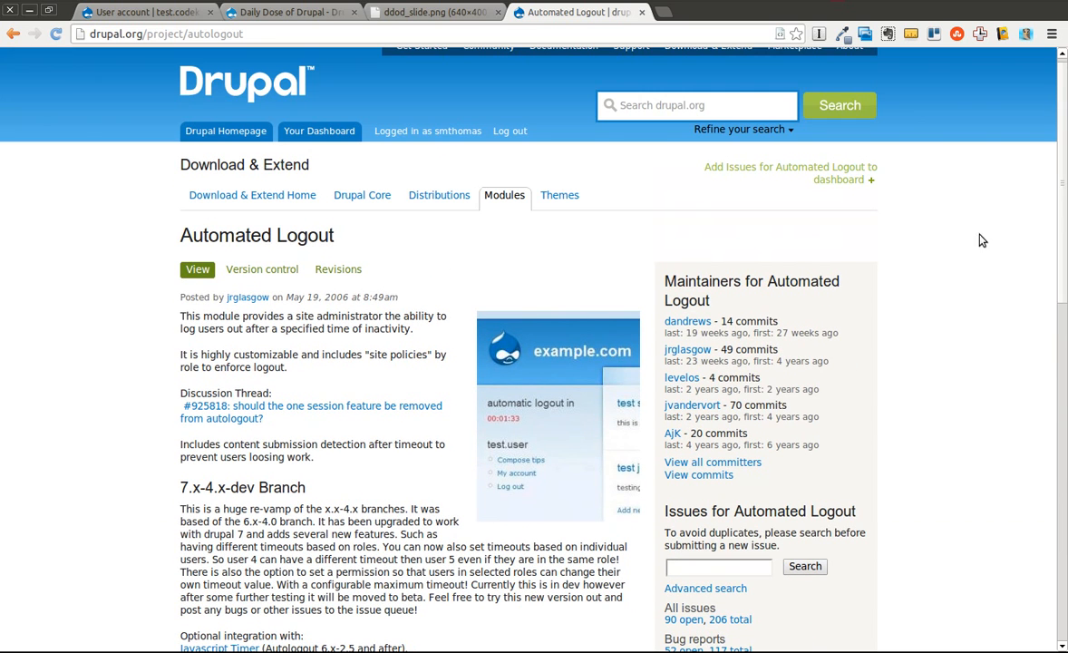
mouse_move(421, 360)
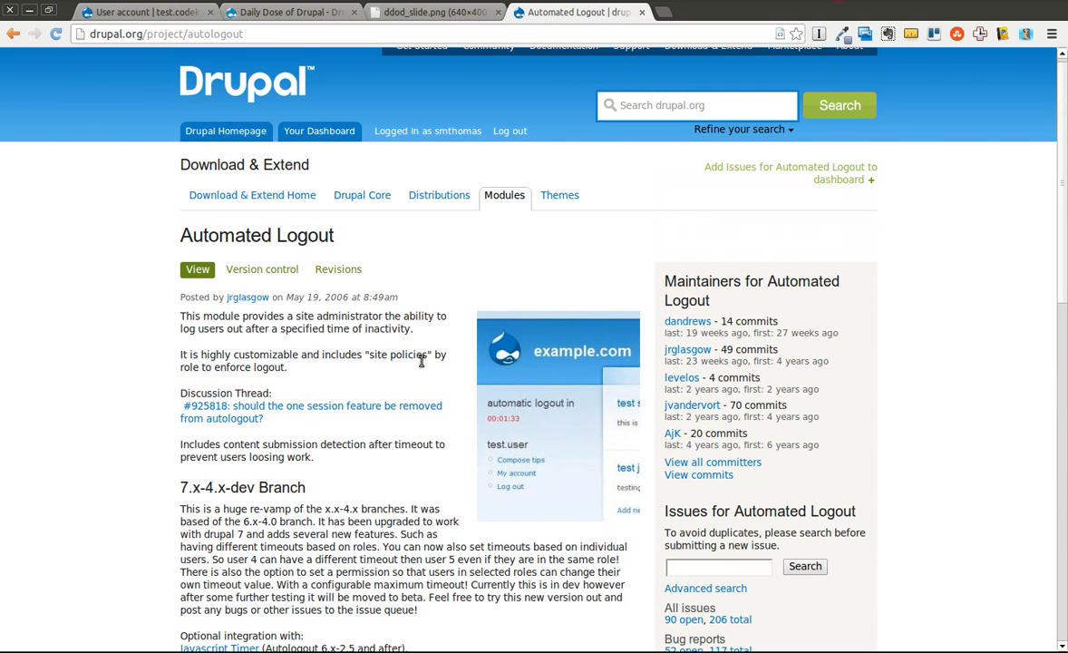
mouse_move(341, 379)
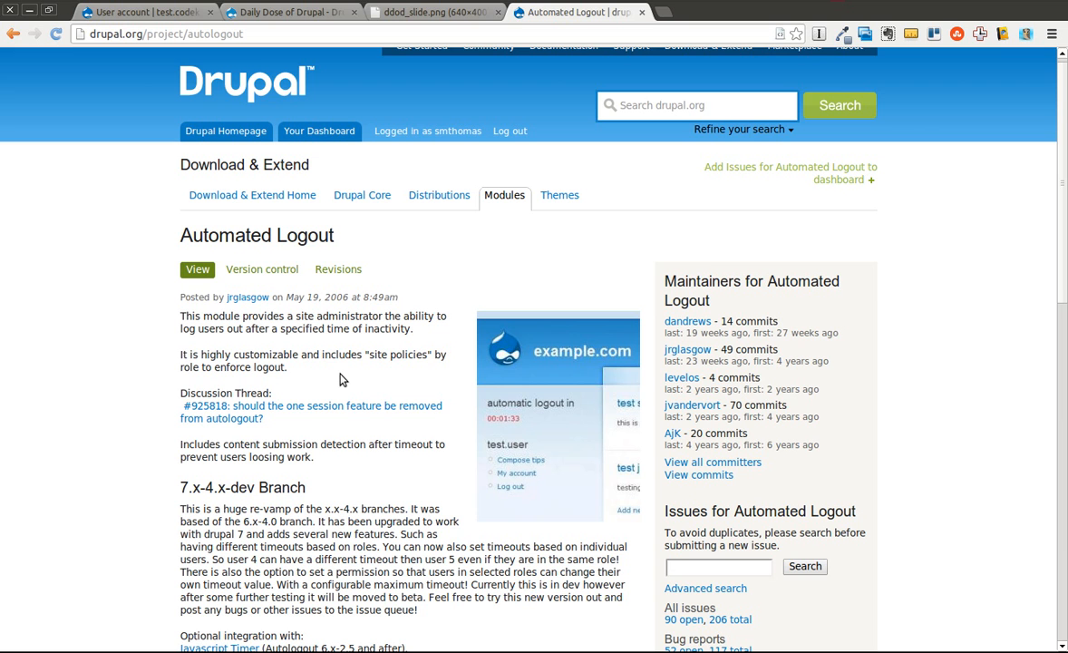
mouse_move(1062, 182)
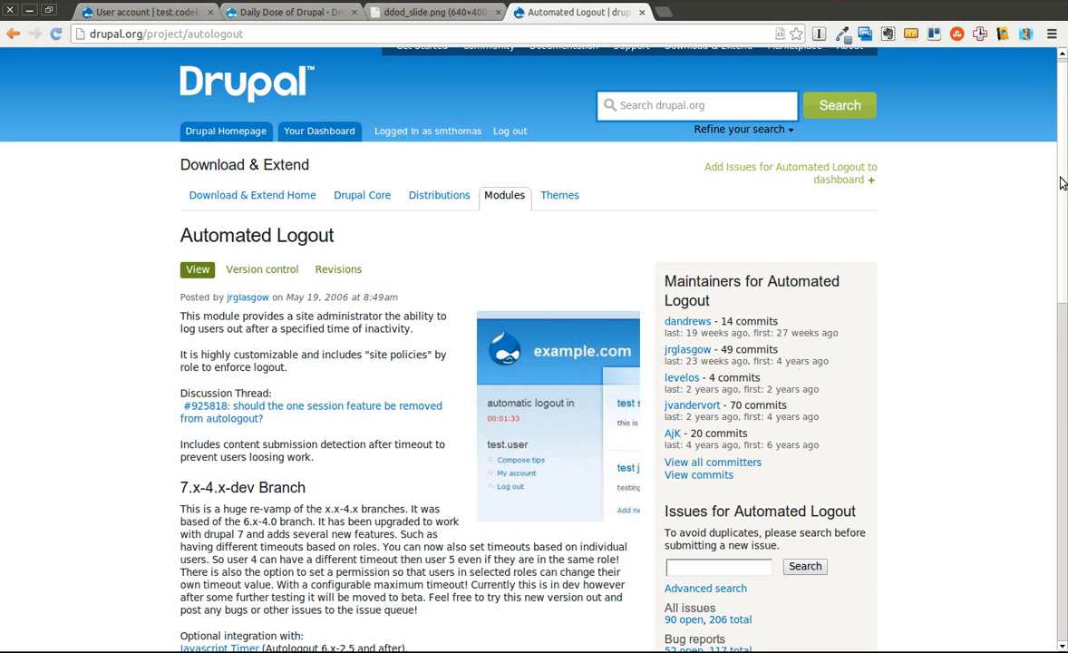
scroll(down, 3)
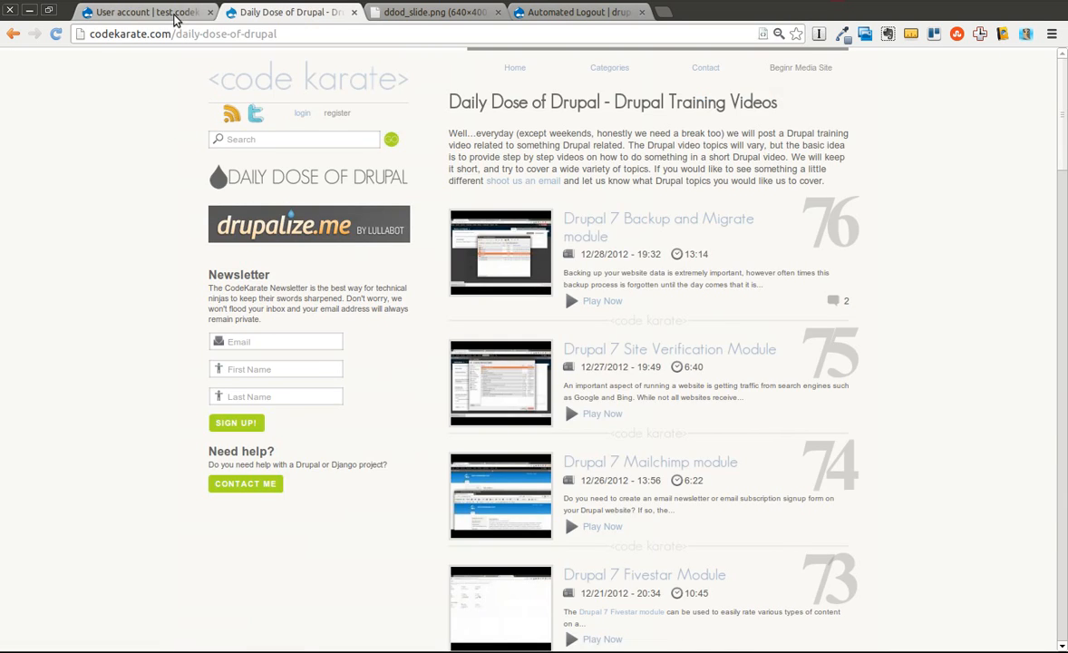
Step: Enter the administrator username 'shane' on the test site's login form
click(118, 16)
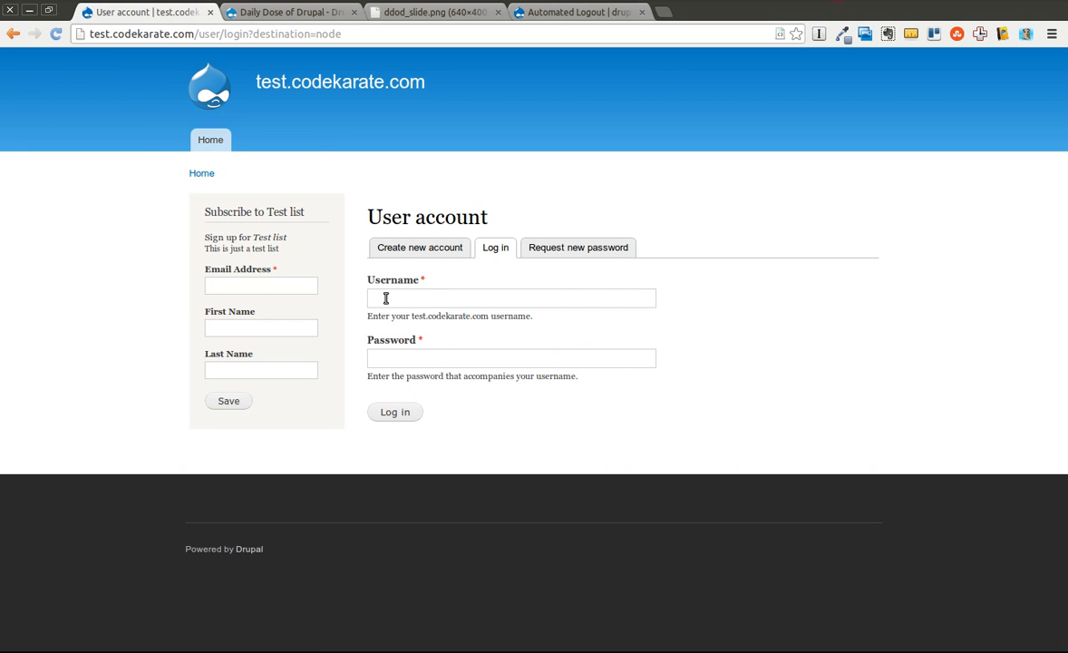
text(shane)
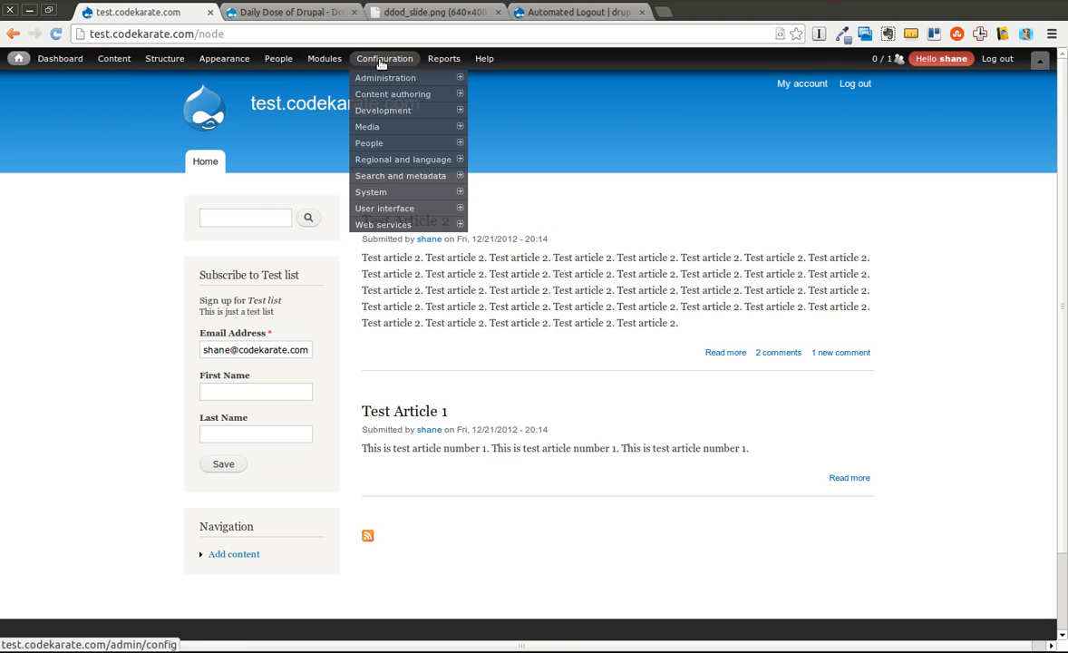
mouse_move(369, 141)
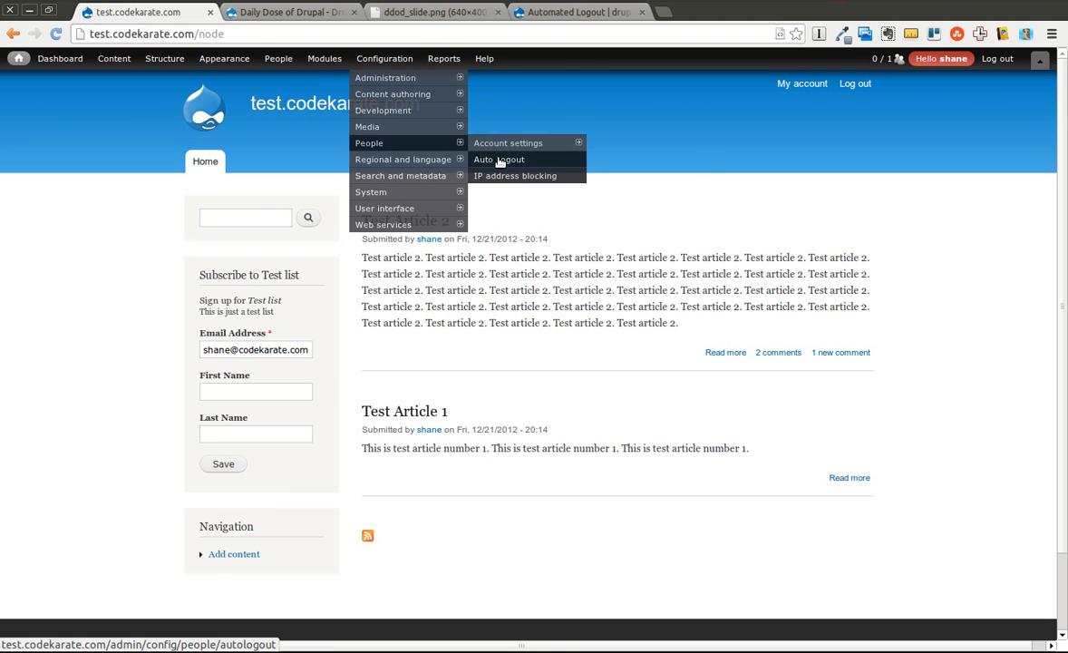
Step: Replace the Auto Logout inactivity timeout of 1800 seconds with 60
click(501, 159)
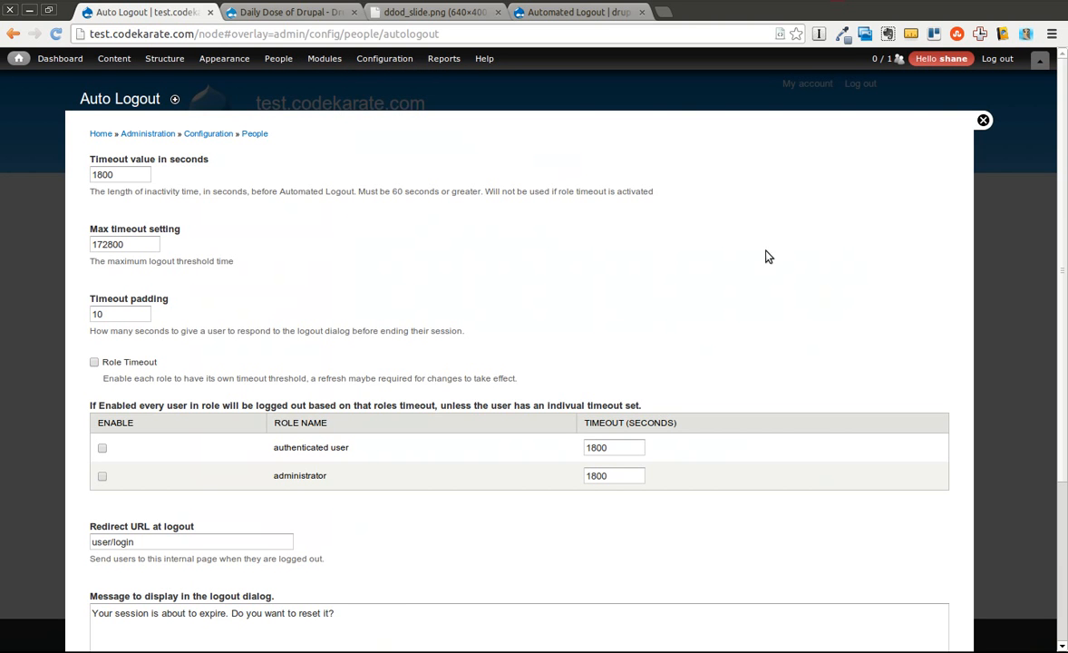
click(120, 174)
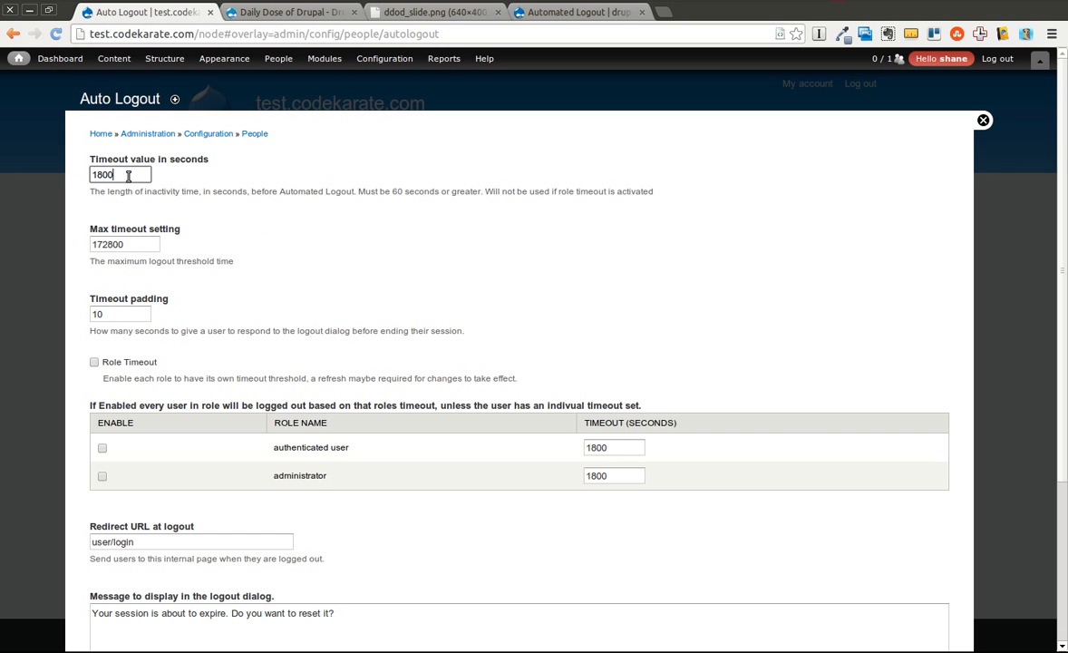
triple_click(112, 175)
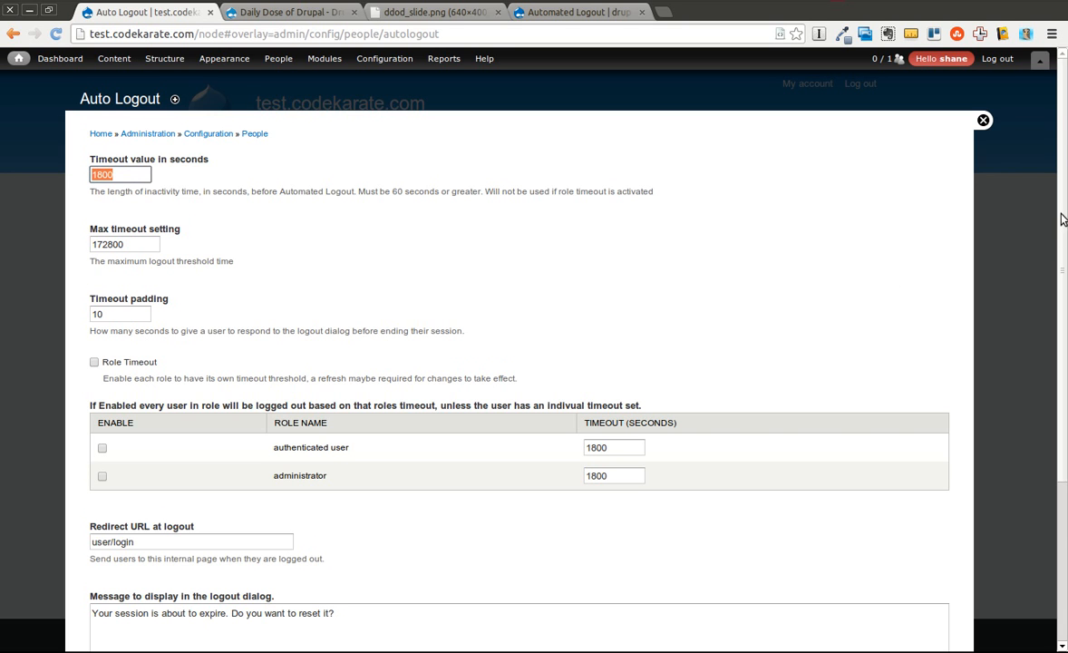
click(123, 167)
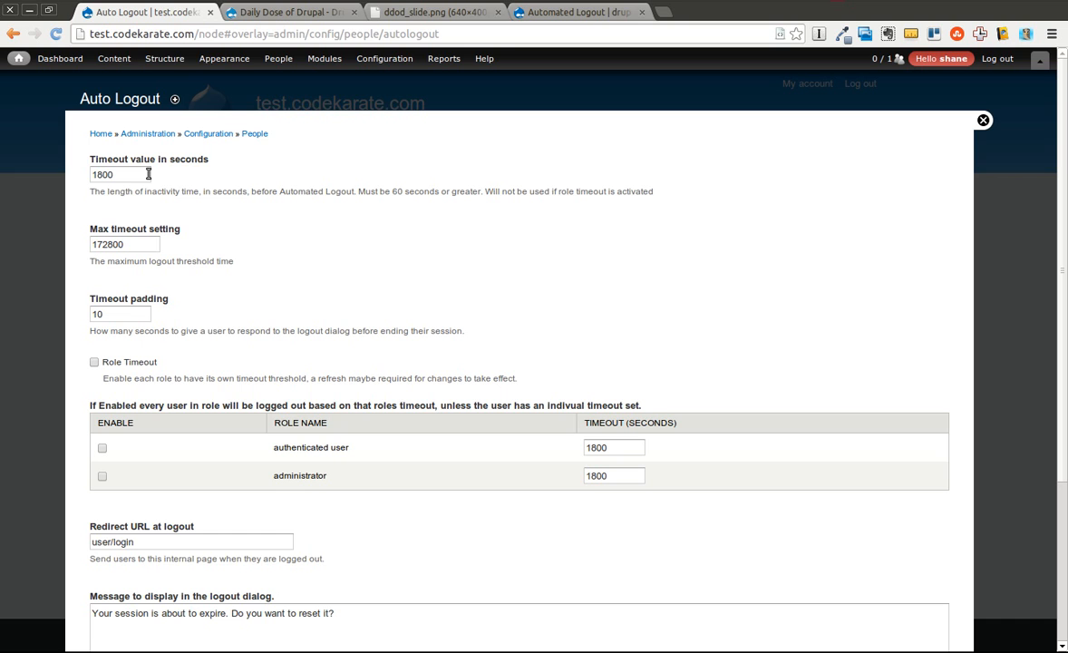
text(60)
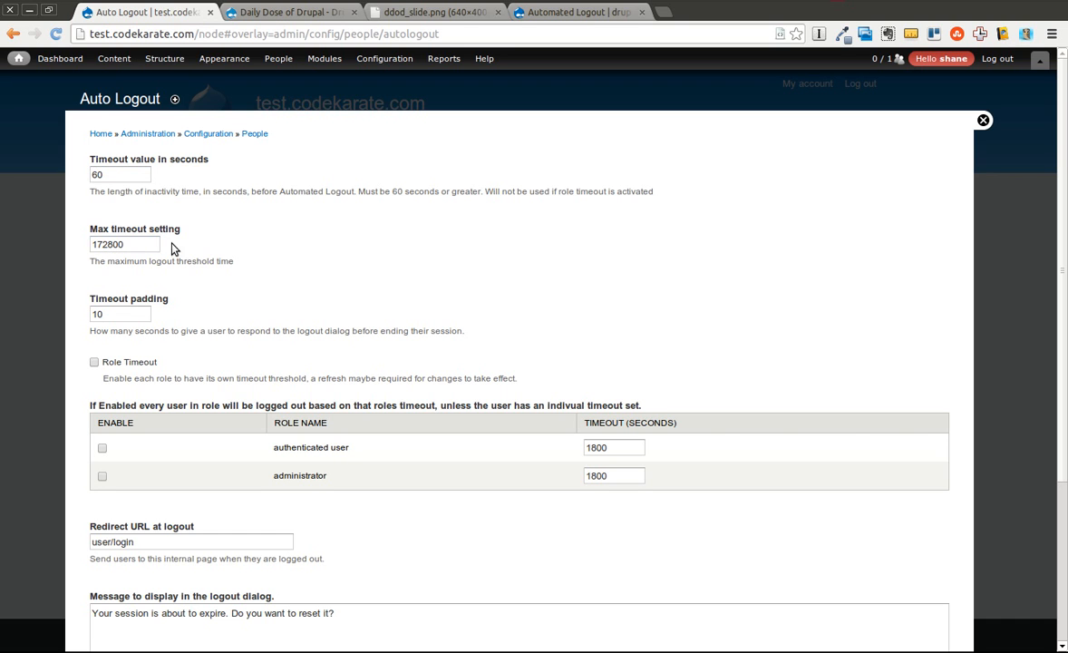
mouse_move(234, 272)
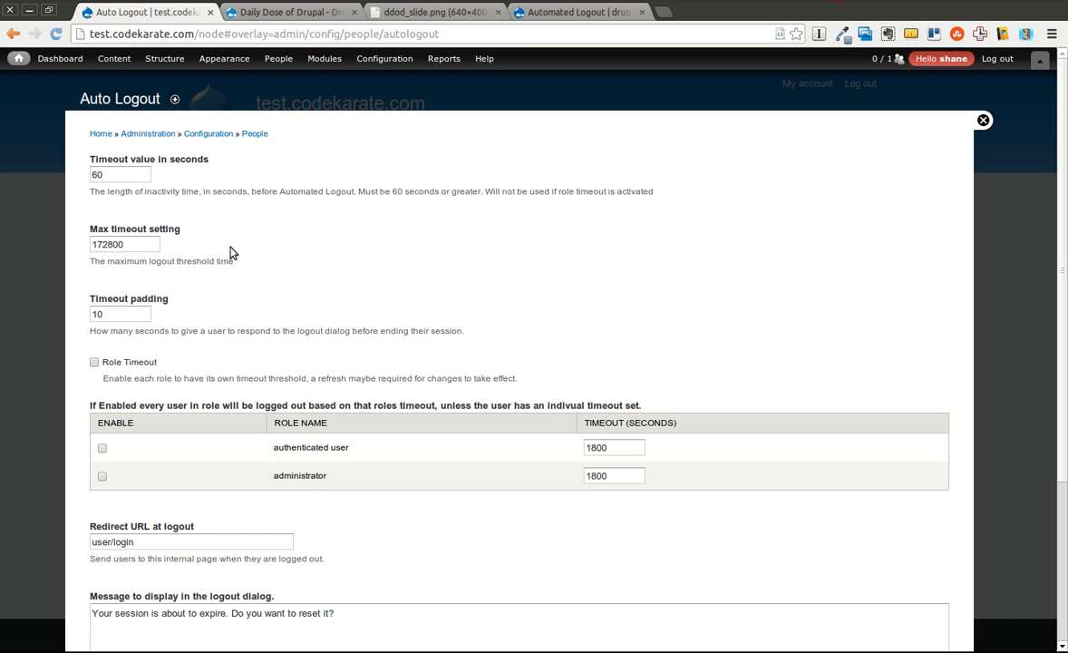
click(120, 245)
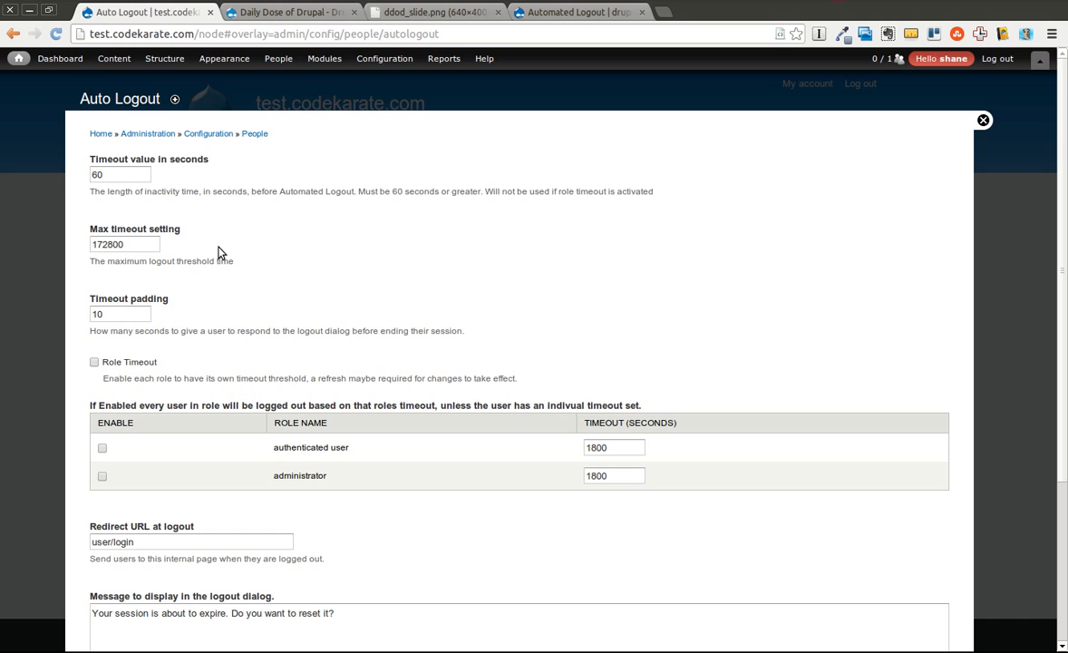
mouse_move(141, 313)
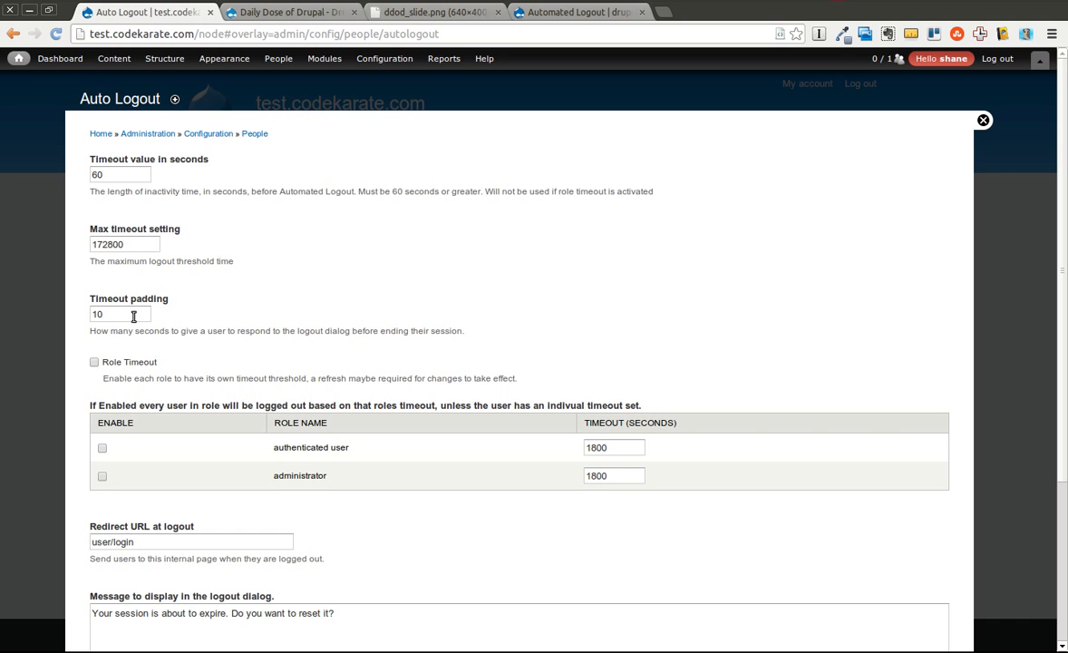
mouse_move(134, 319)
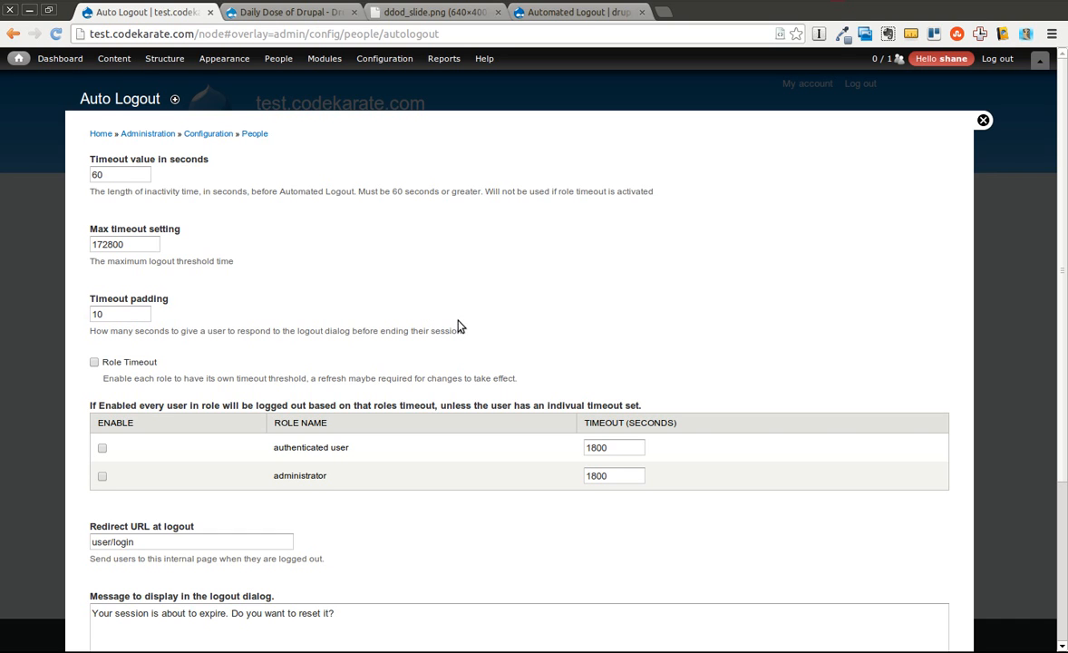
mouse_move(509, 343)
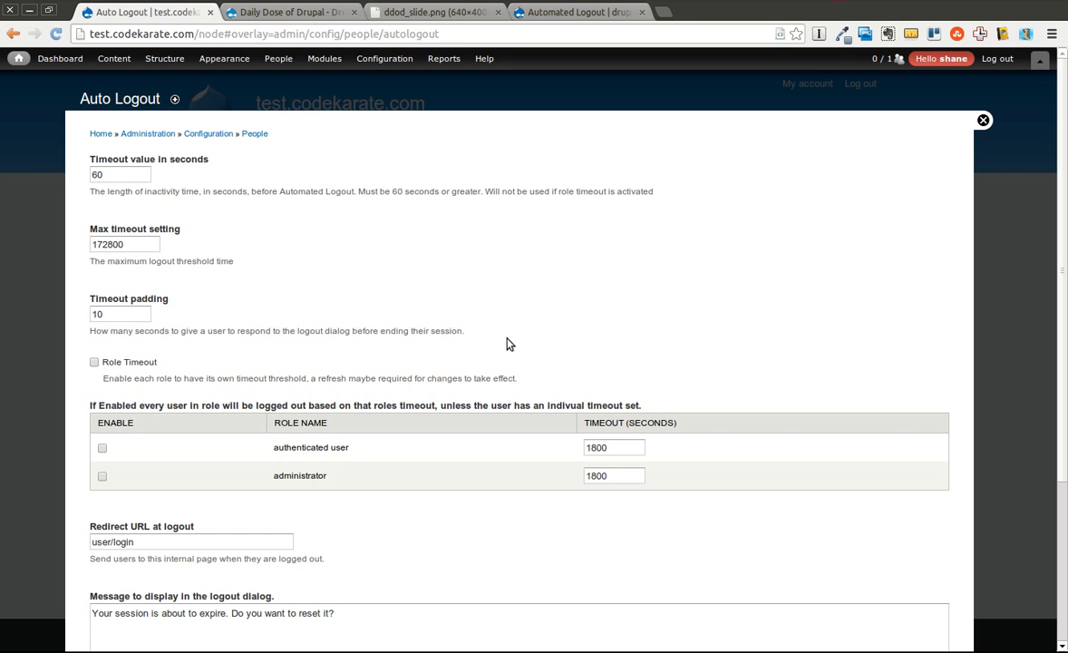
mouse_move(258, 346)
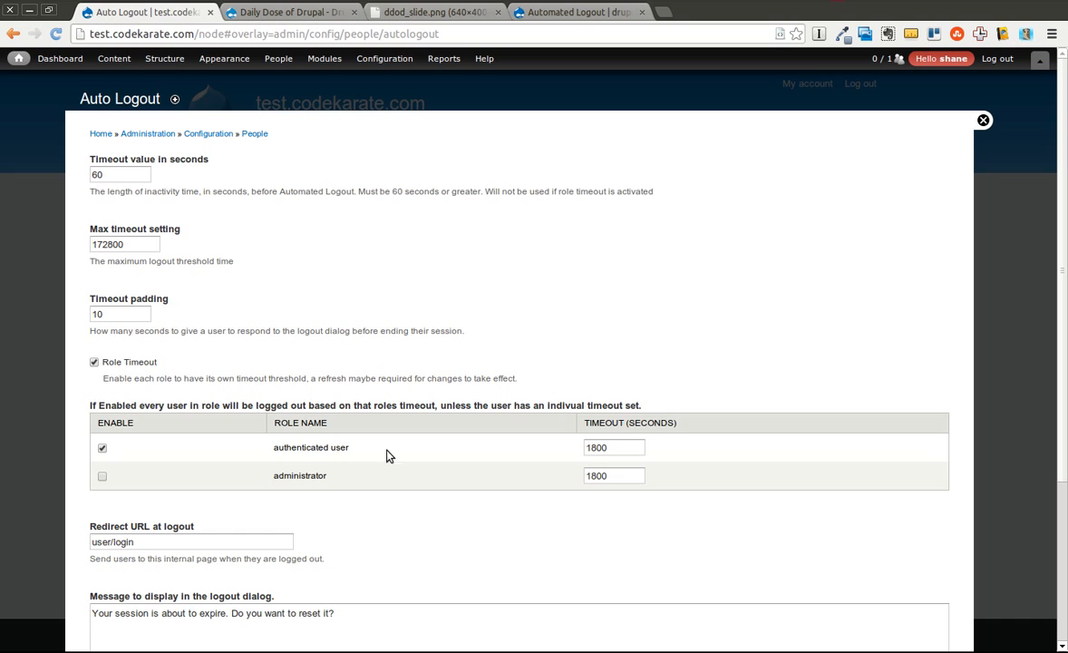
mouse_move(295, 452)
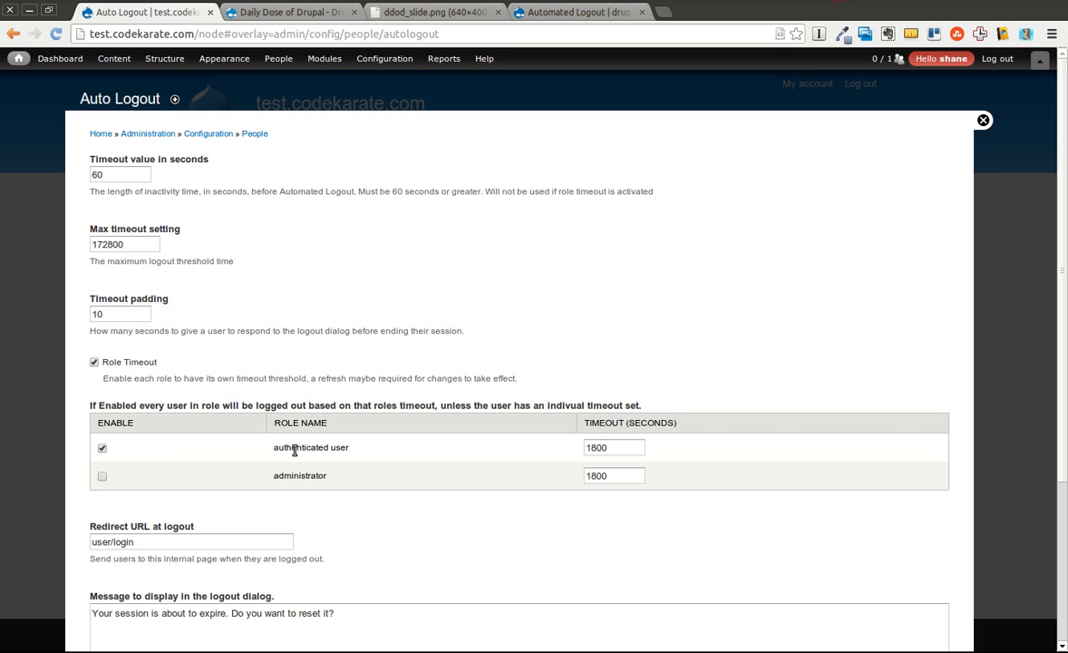
Step: Give authenticated users and administrators a 60-second role timeout and save the configuration
triple_click(613, 446)
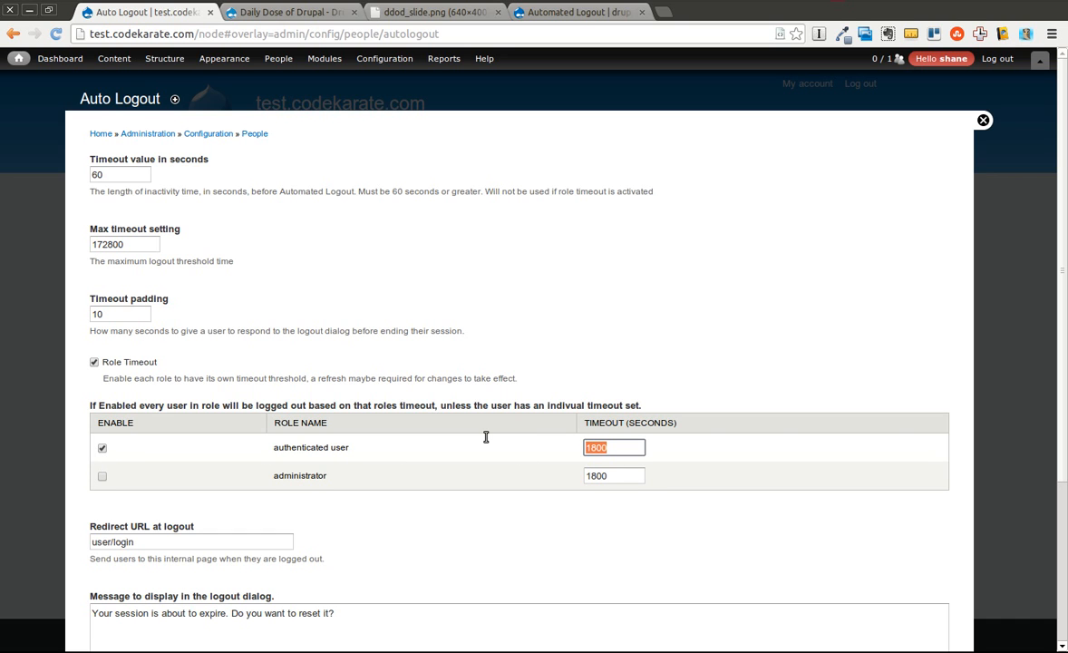
text(60)
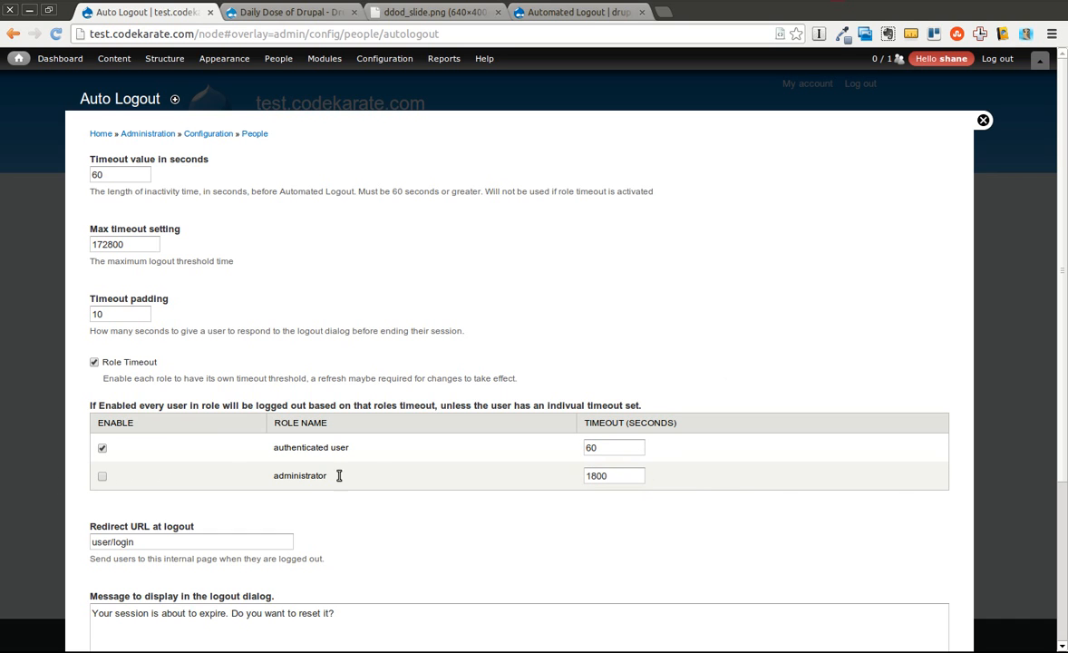
mouse_move(436, 533)
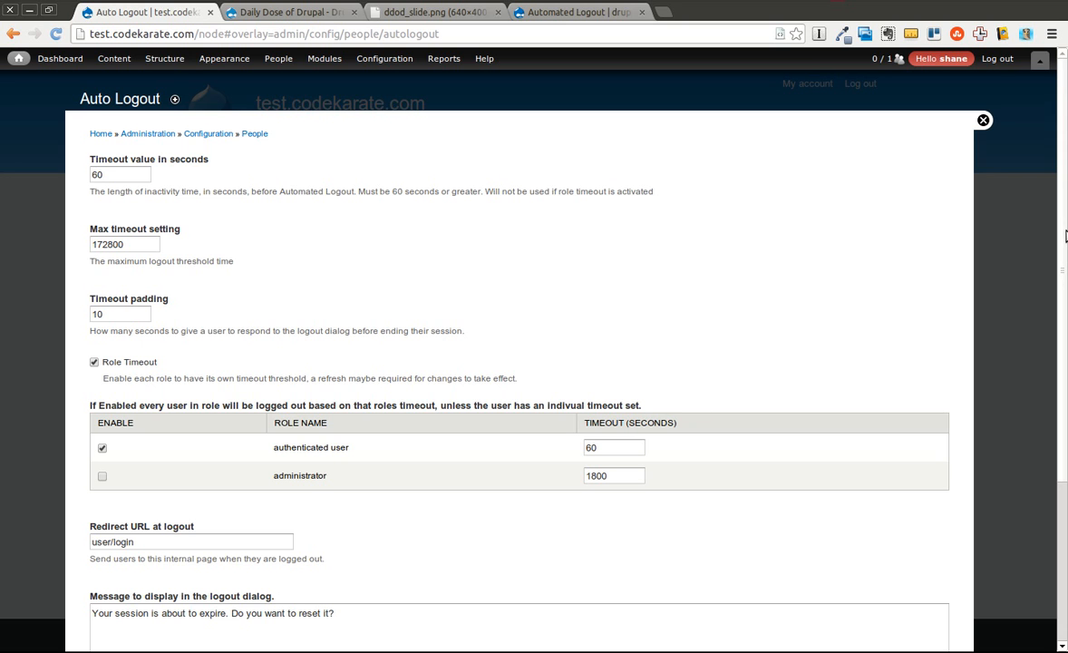
scroll(down, 3)
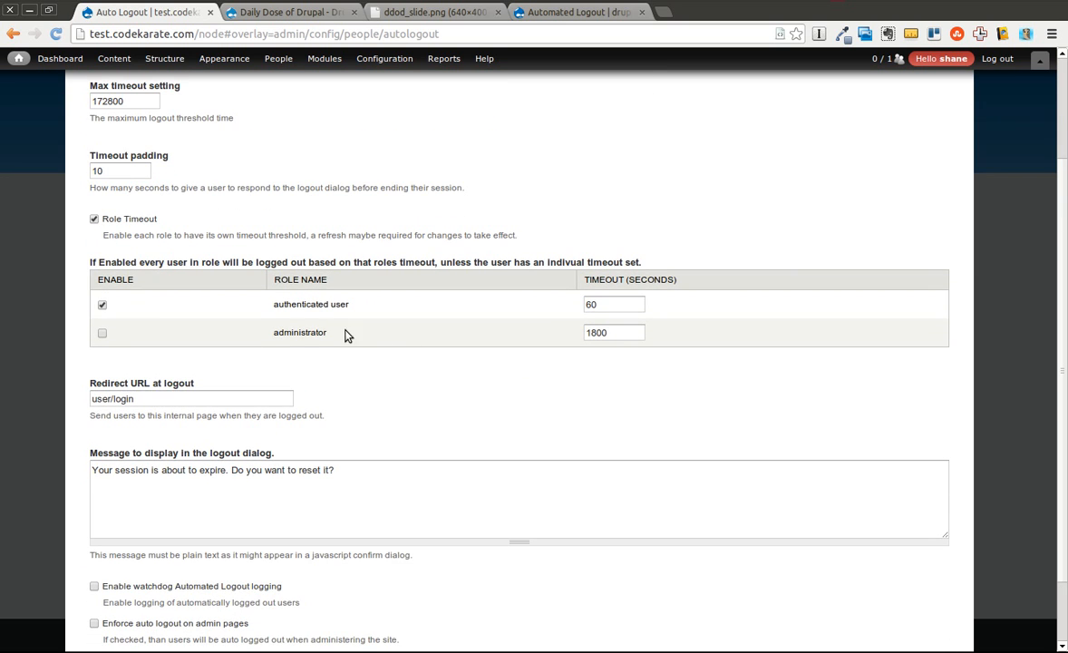
mouse_move(661, 305)
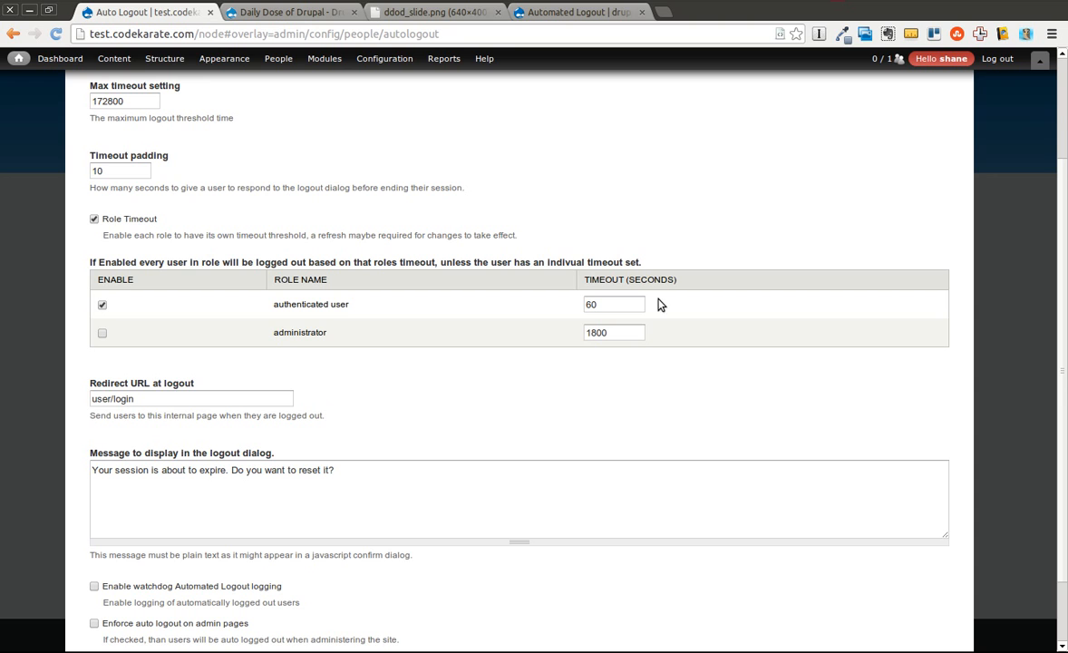
scroll(down, 3)
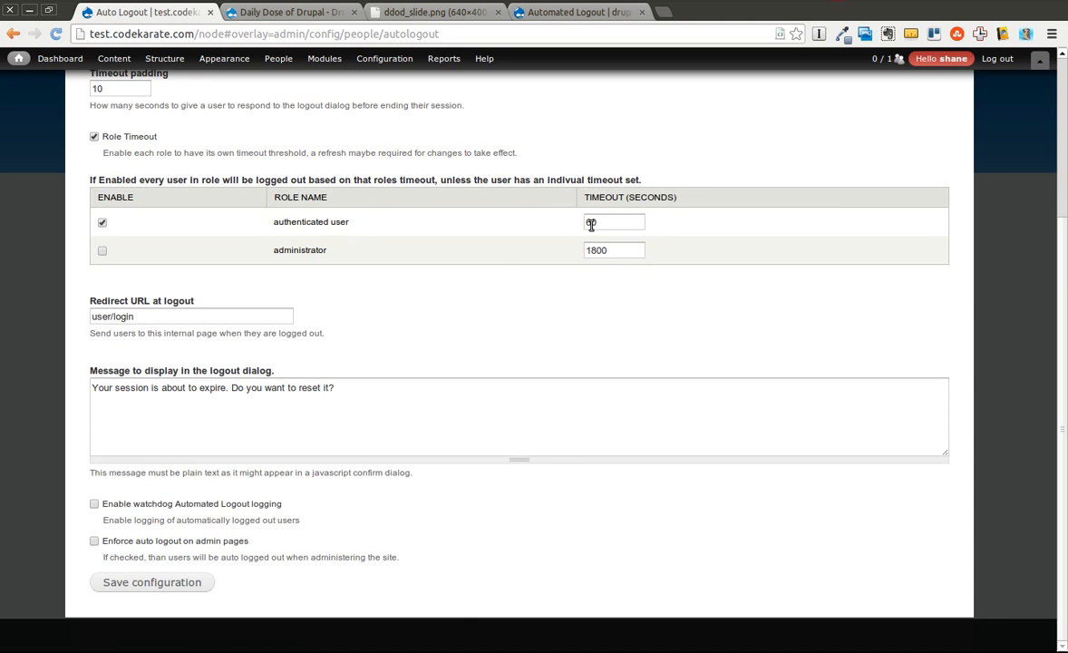
text(60)
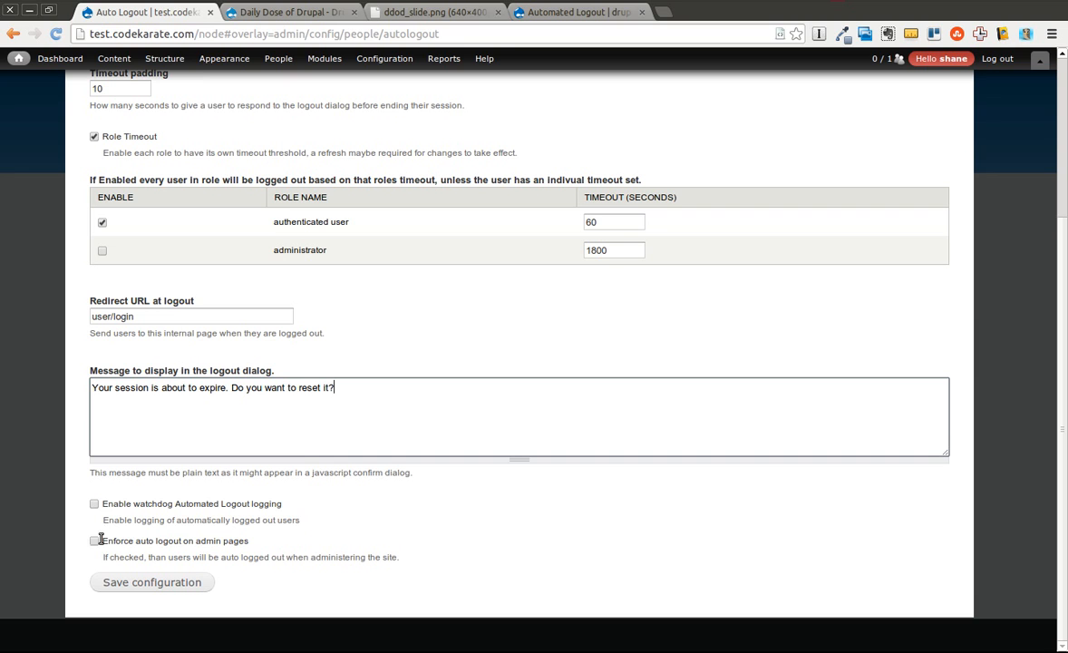
mouse_move(286, 551)
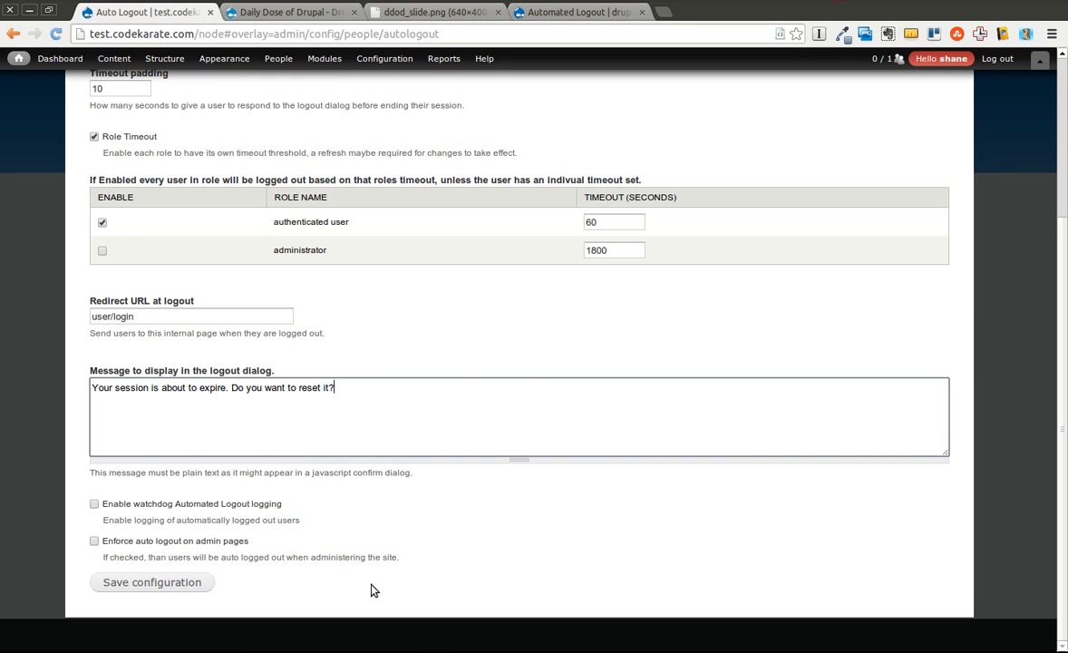
mouse_move(172, 582)
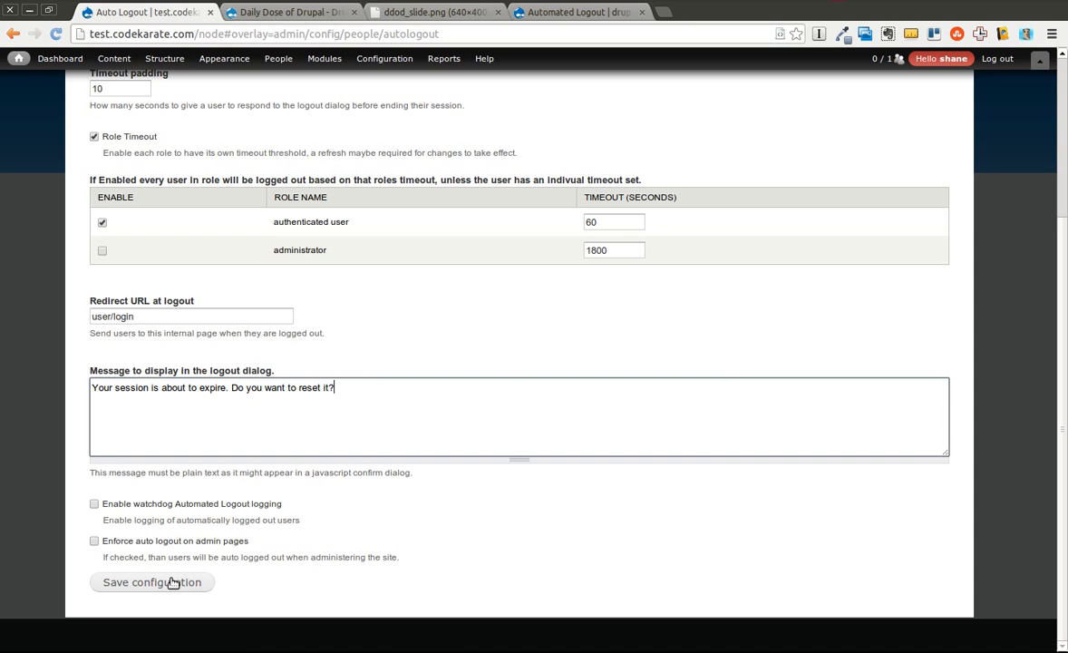
click(152, 582)
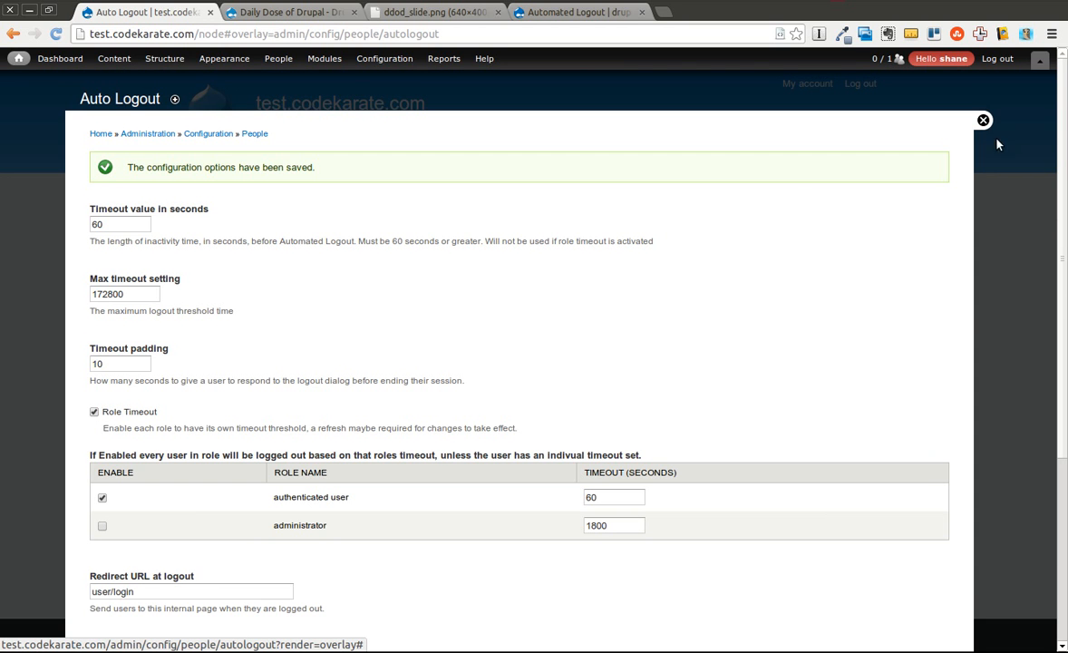
Step: Log out as administrator and sign in as the test user
click(983, 119)
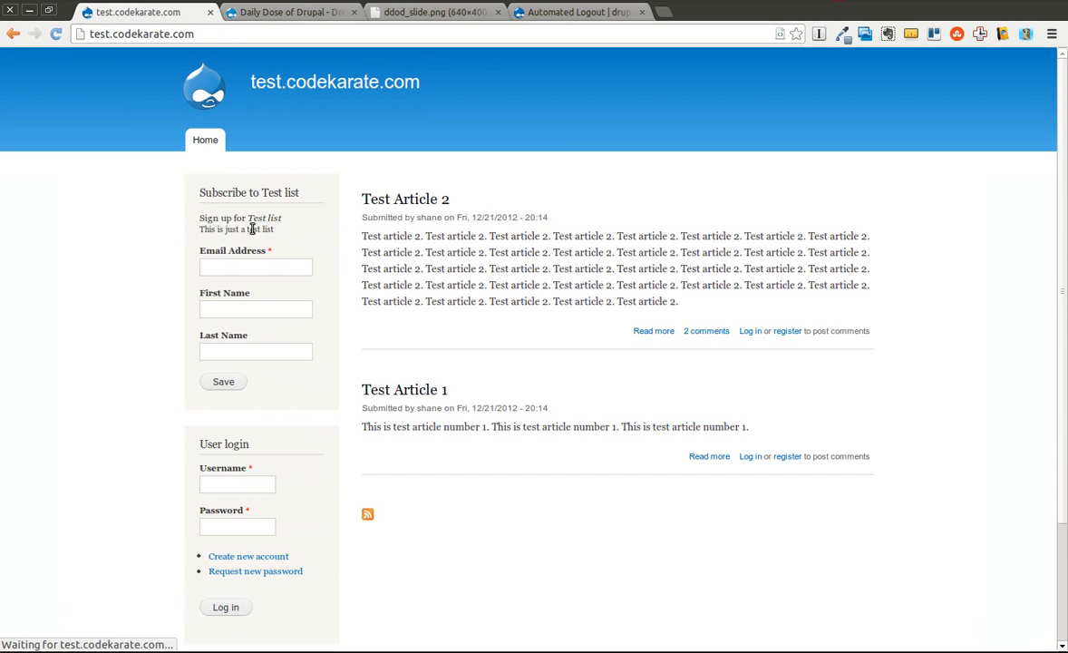
text(te)
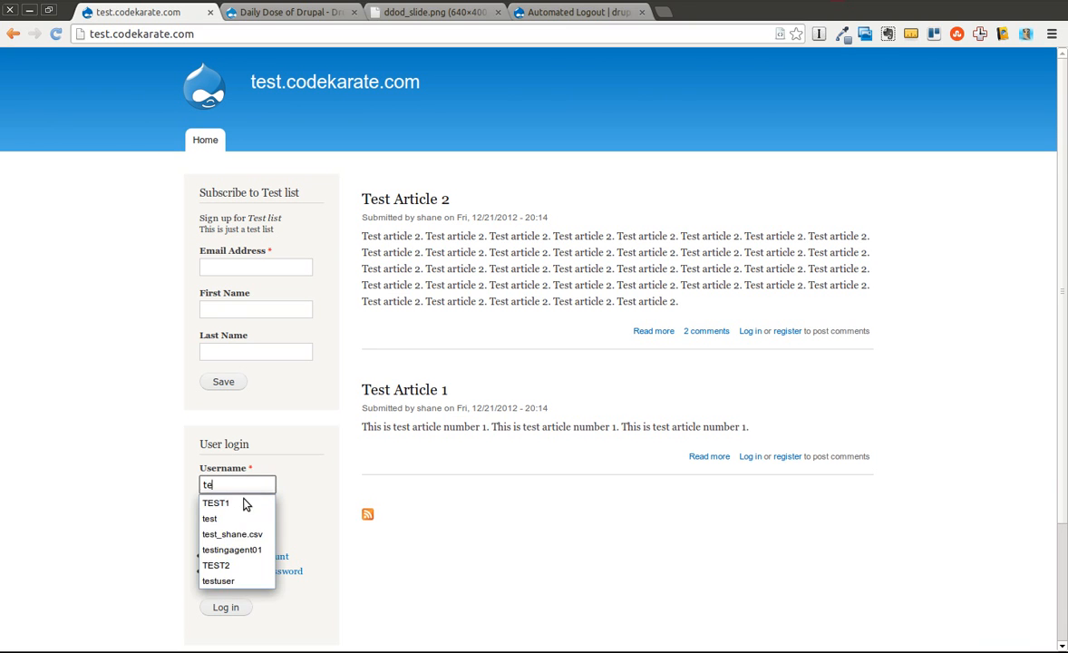
click(210, 518)
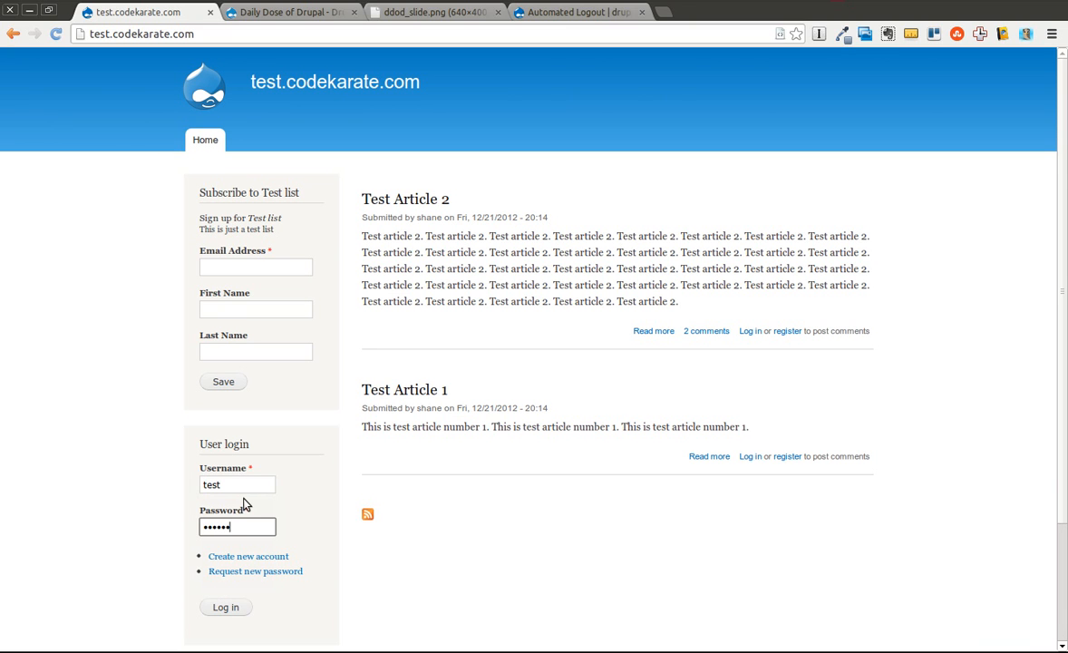
click(225, 605)
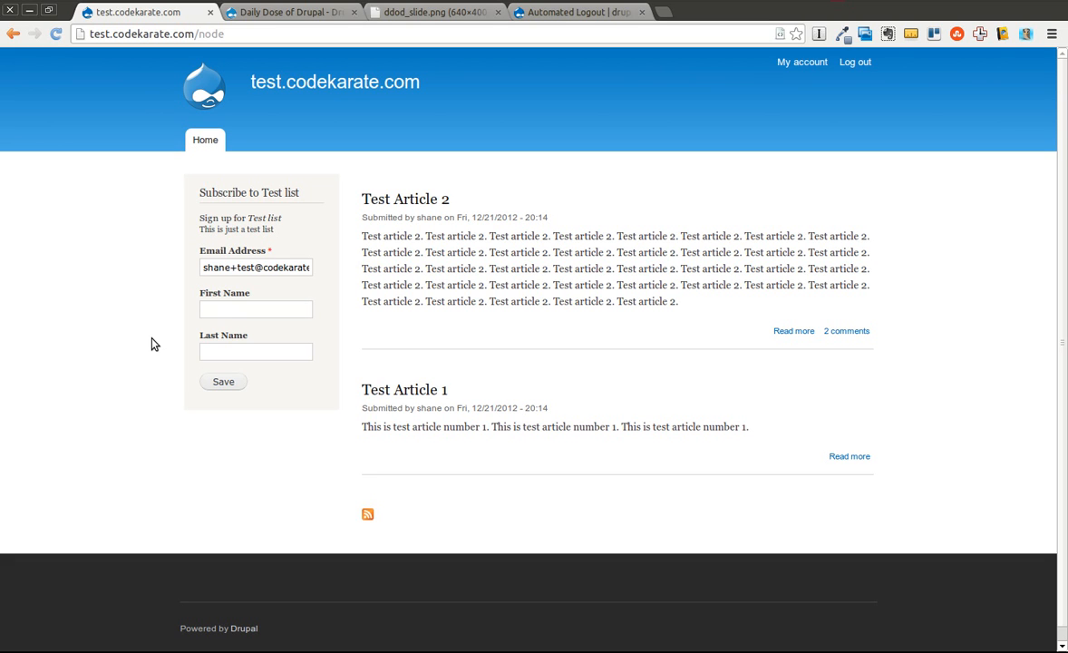
mouse_move(326, 339)
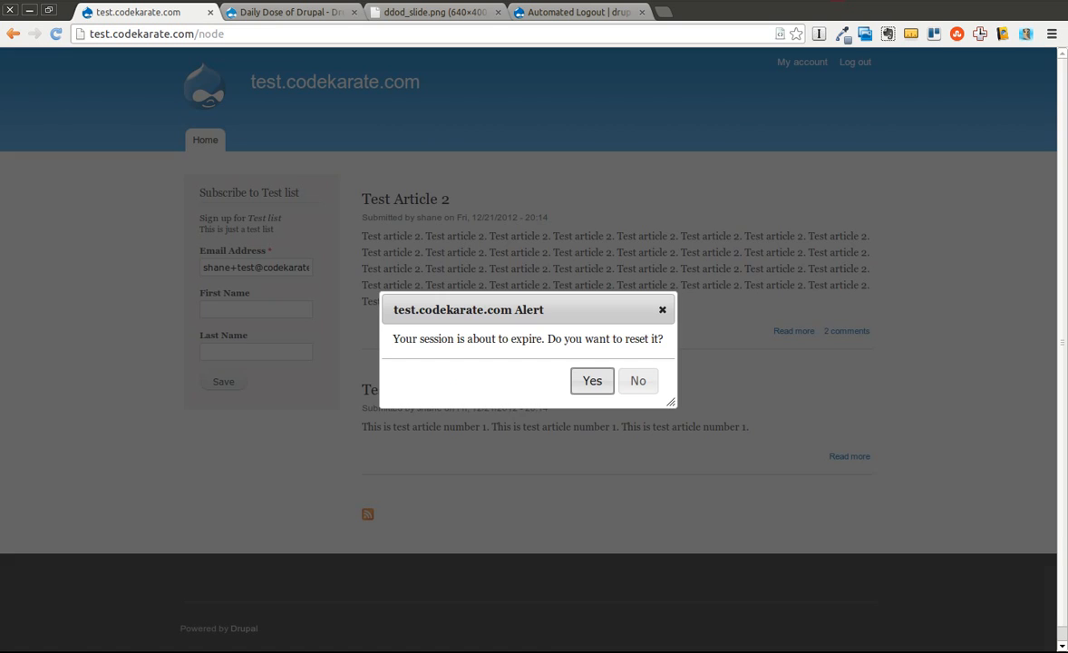
mouse_move(409, 286)
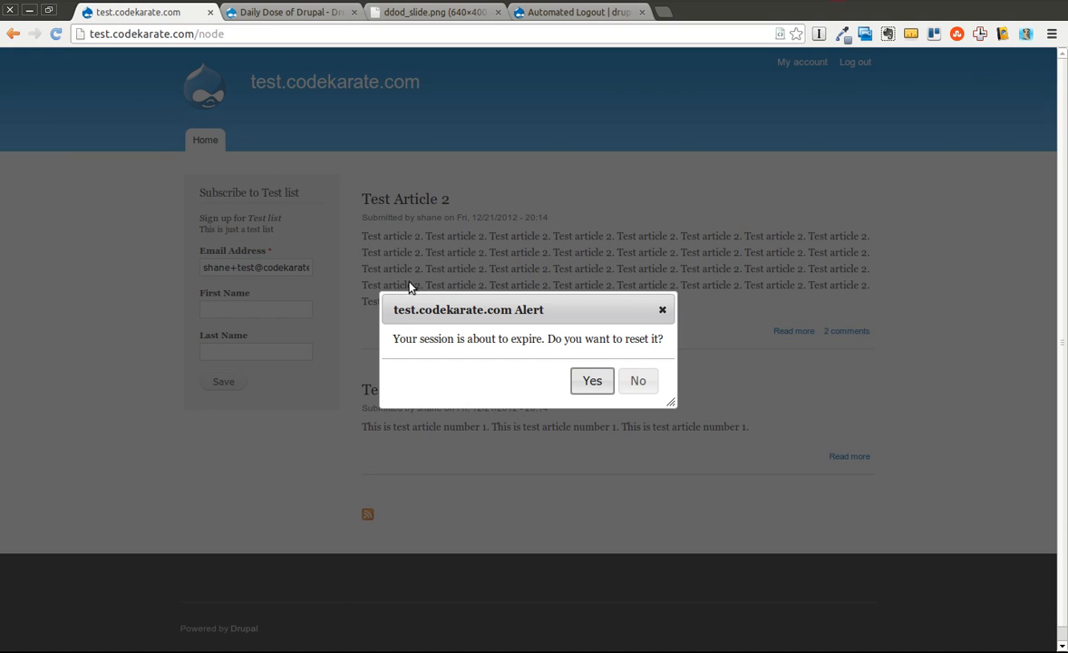
mouse_move(571, 358)
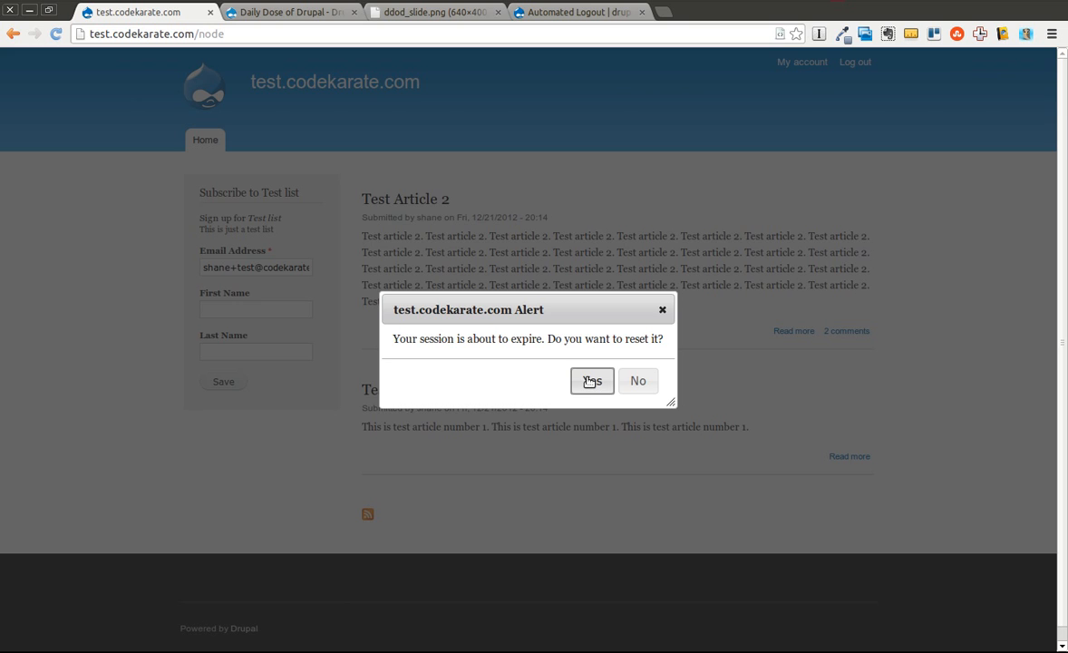
click(591, 381)
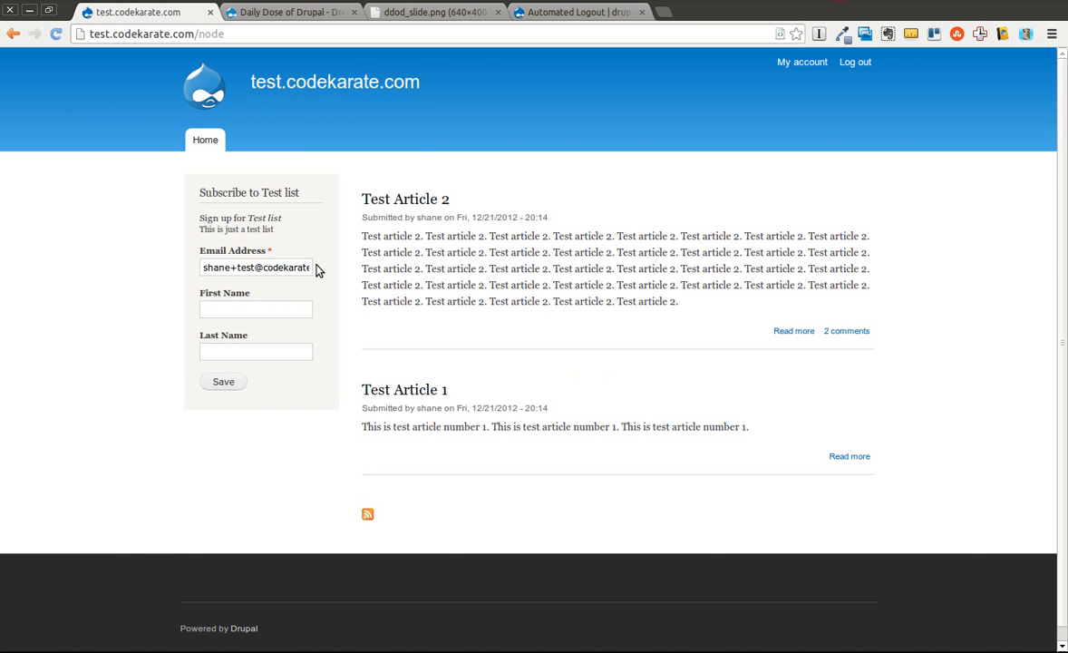
mouse_move(596, 338)
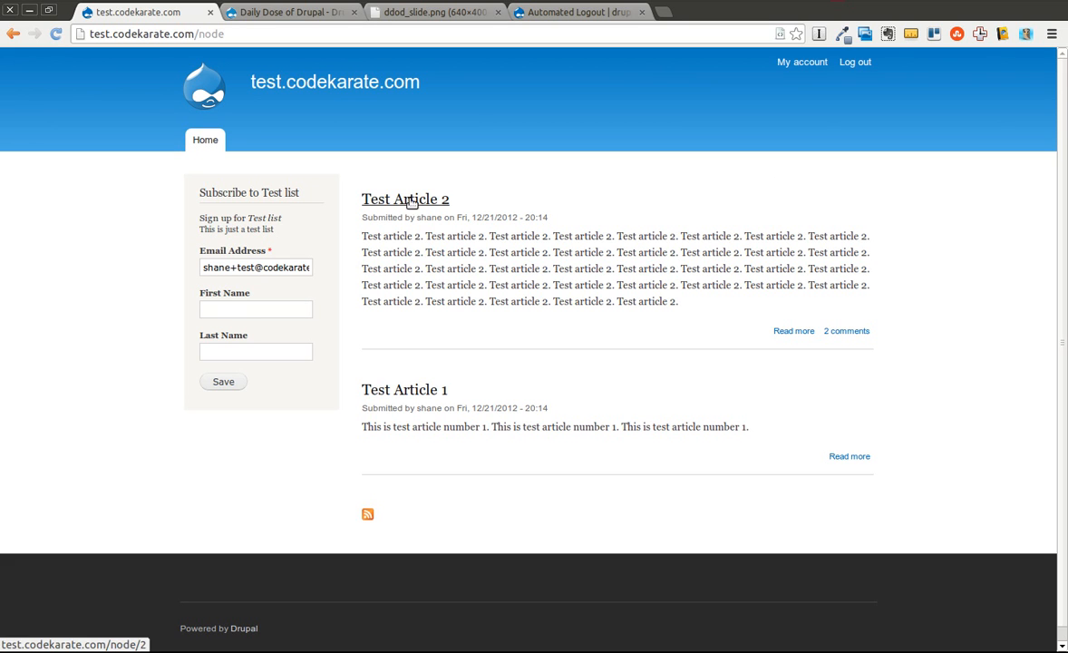
mouse_move(504, 178)
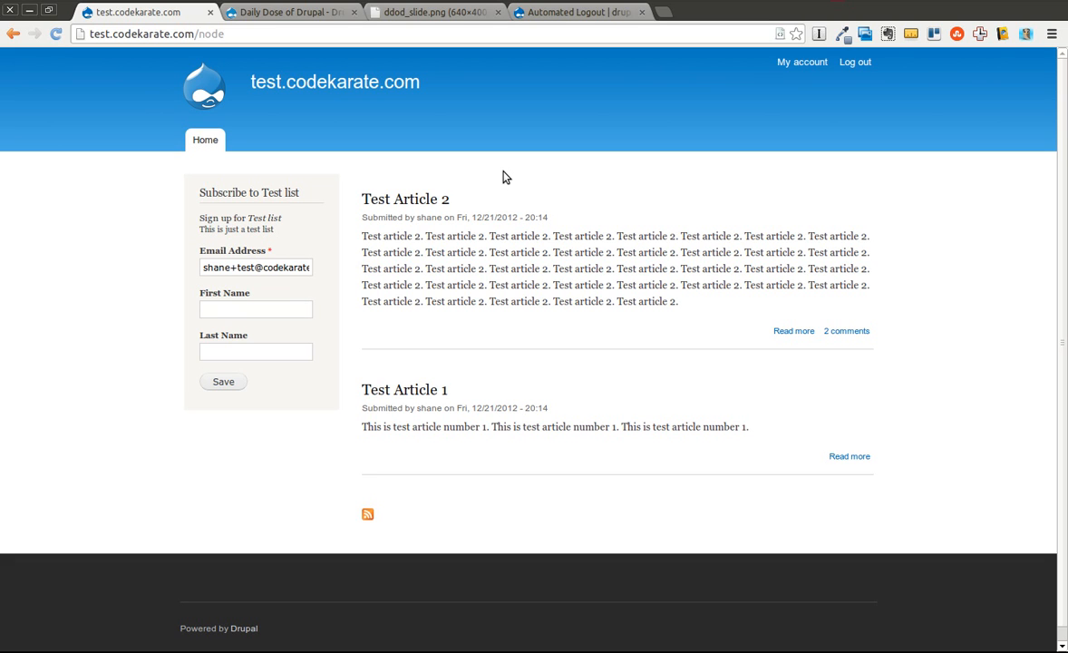
mouse_move(700, 305)
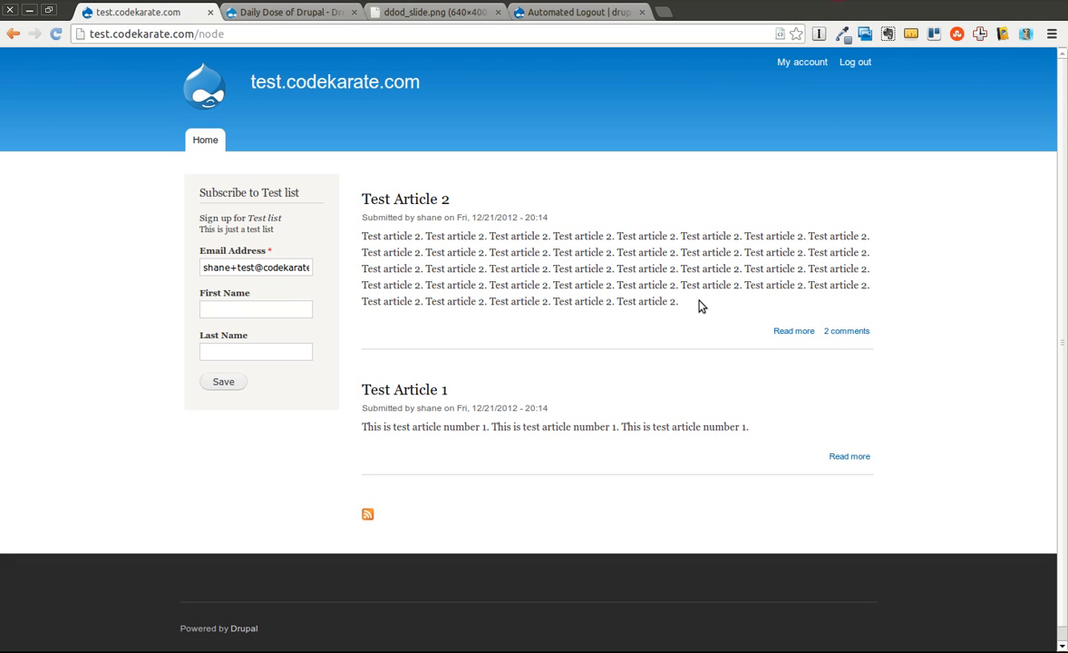
mouse_move(695, 312)
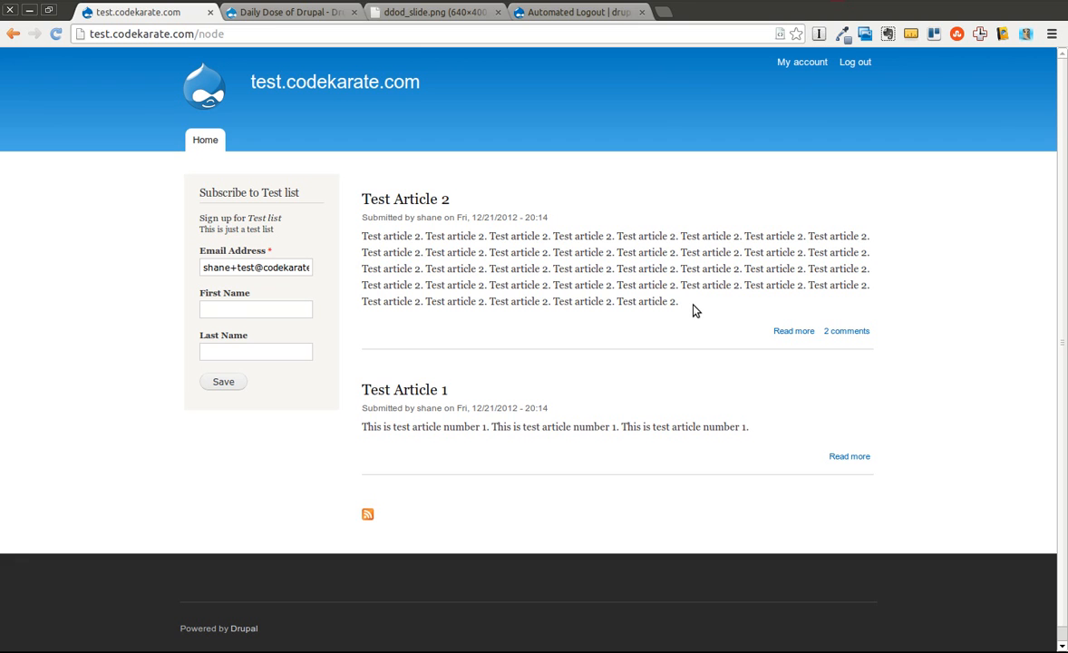
mouse_move(863, 95)
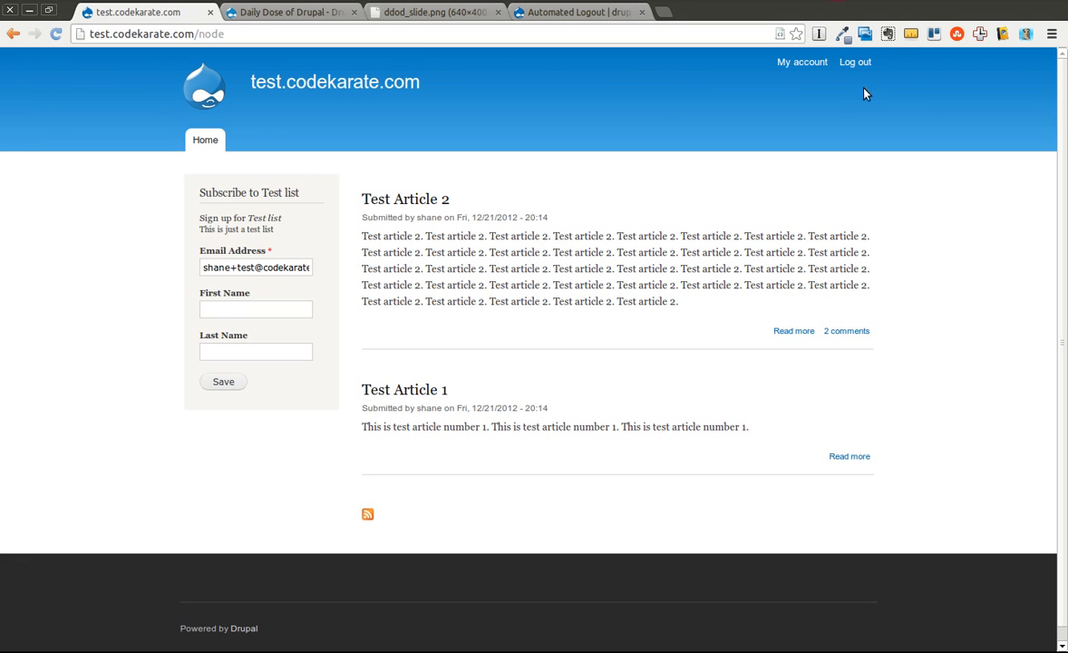
Step: Log out and sign back in as the administrator 'shane'
click(857, 62)
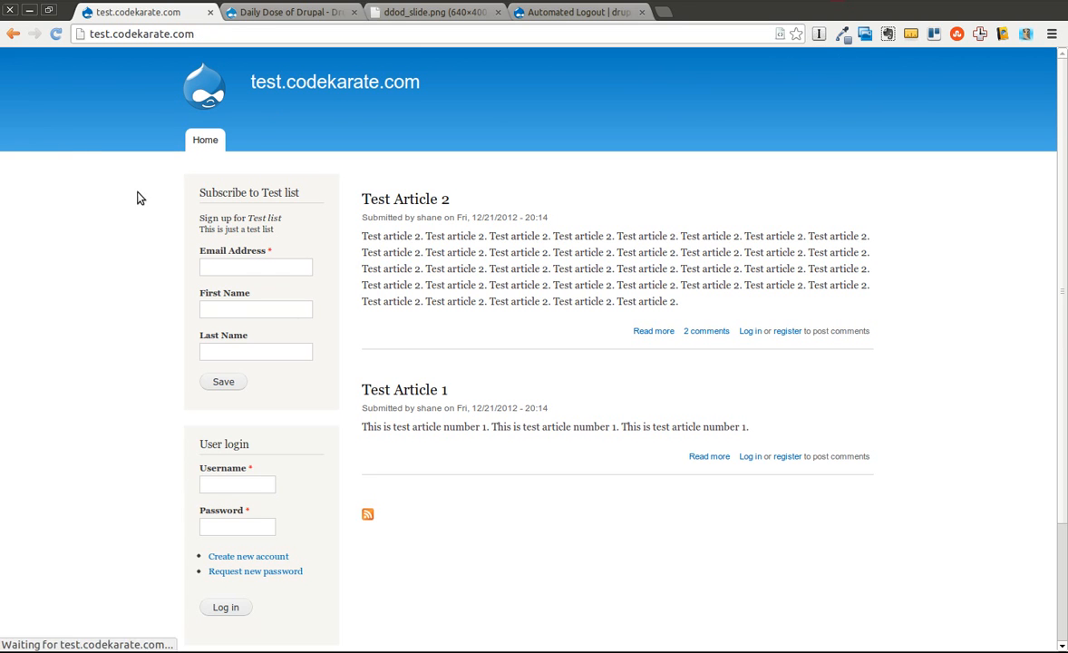
text(sahen)
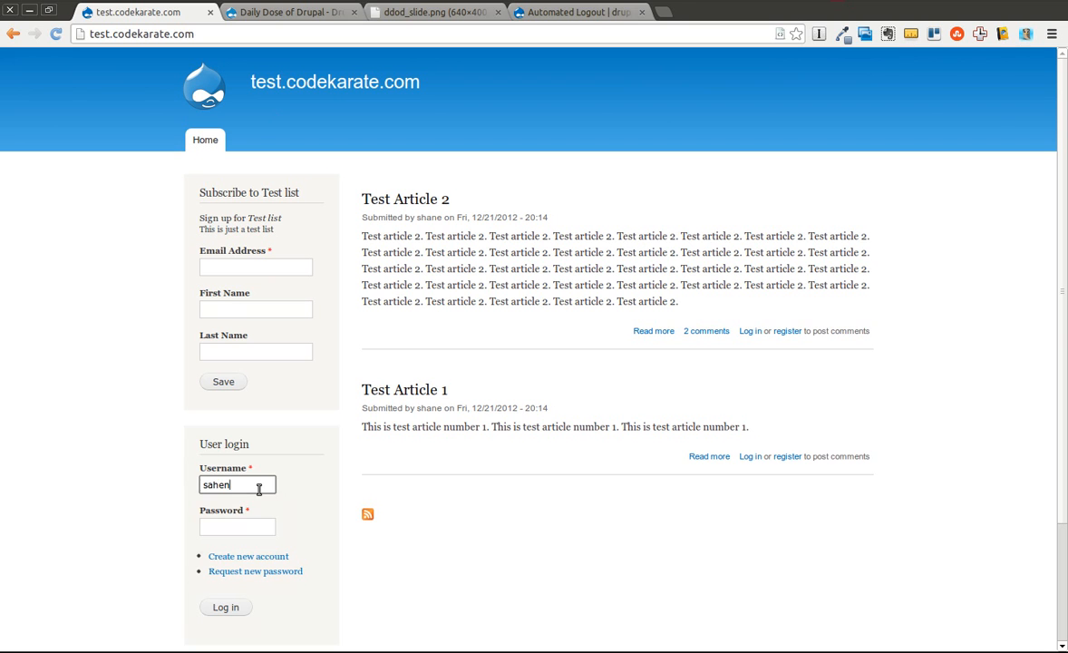
text(shane)
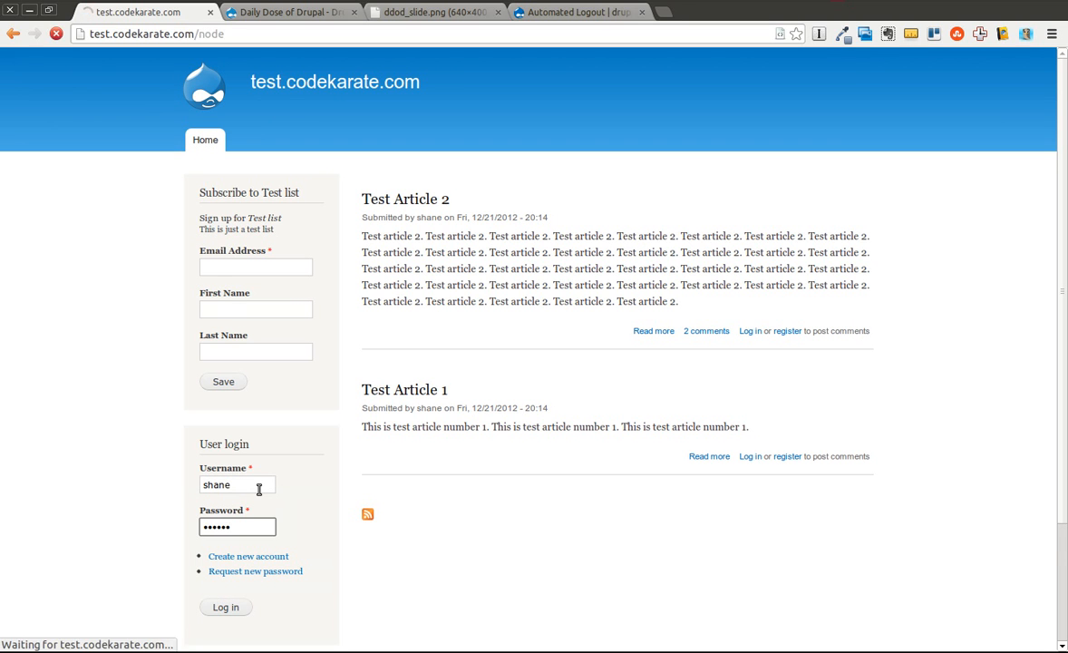
click(225, 606)
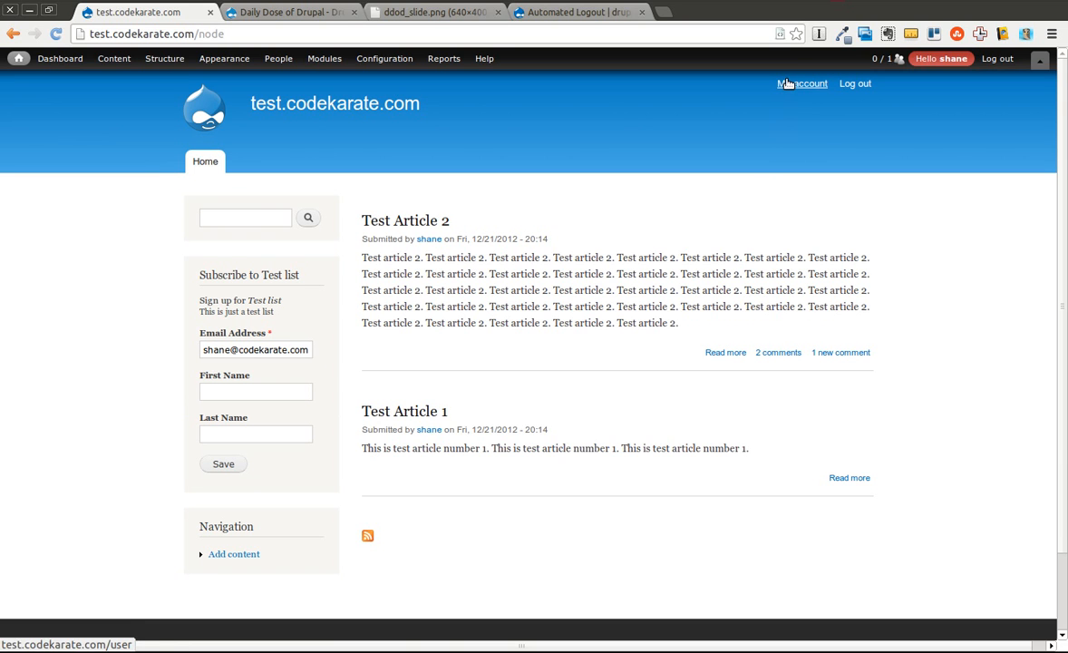
Step: Reach the account edit form's personal logout threshold field via My account
click(797, 83)
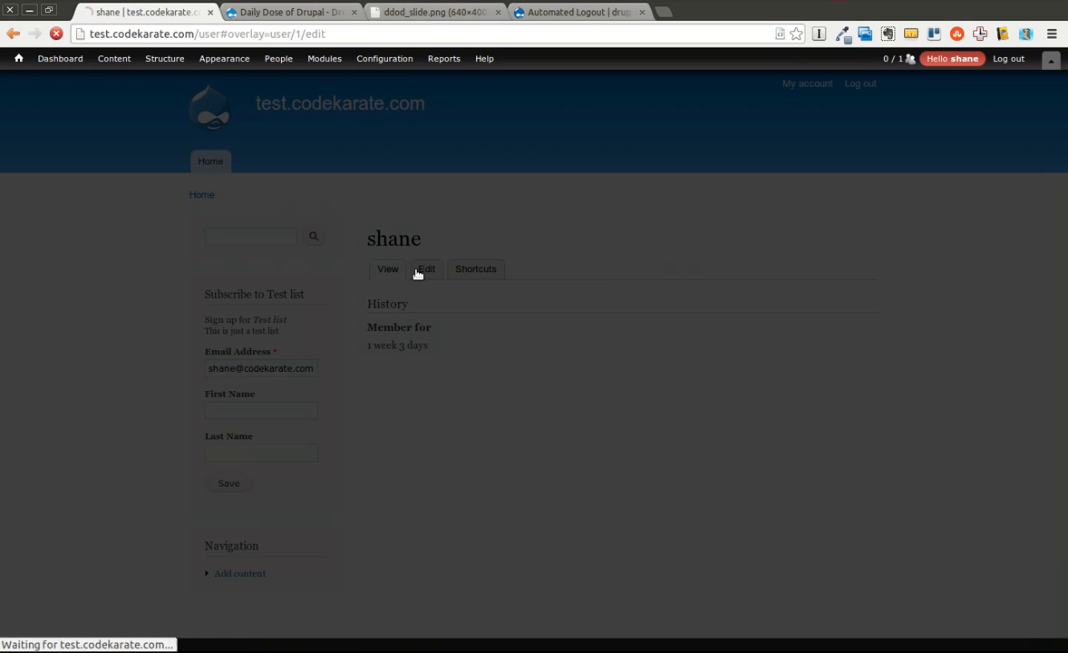
click(424, 268)
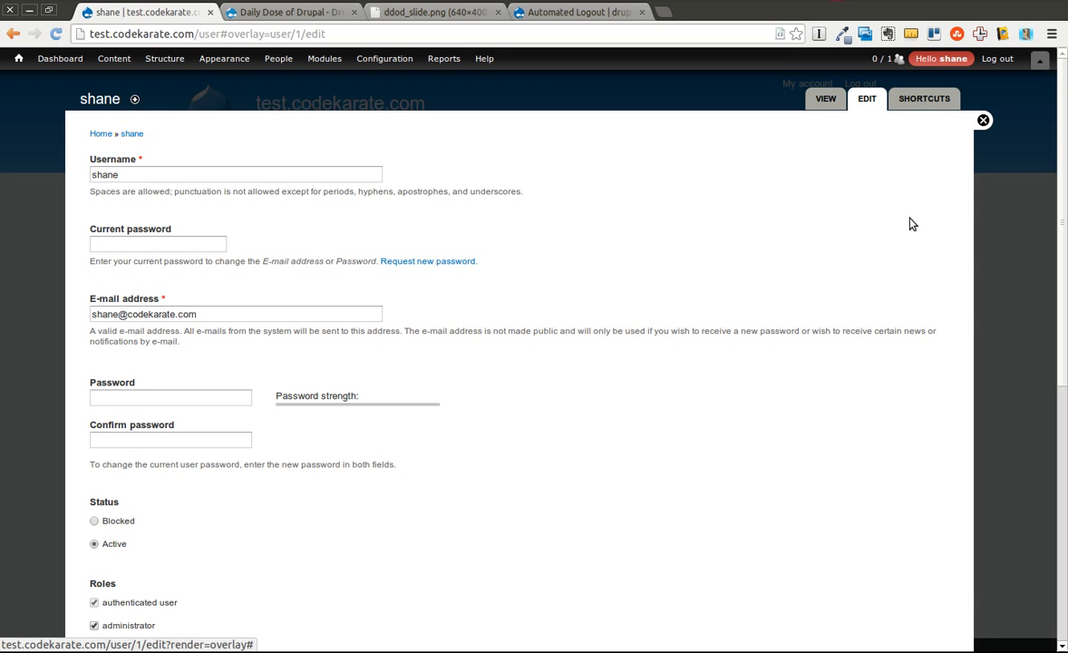
scroll(down, 3)
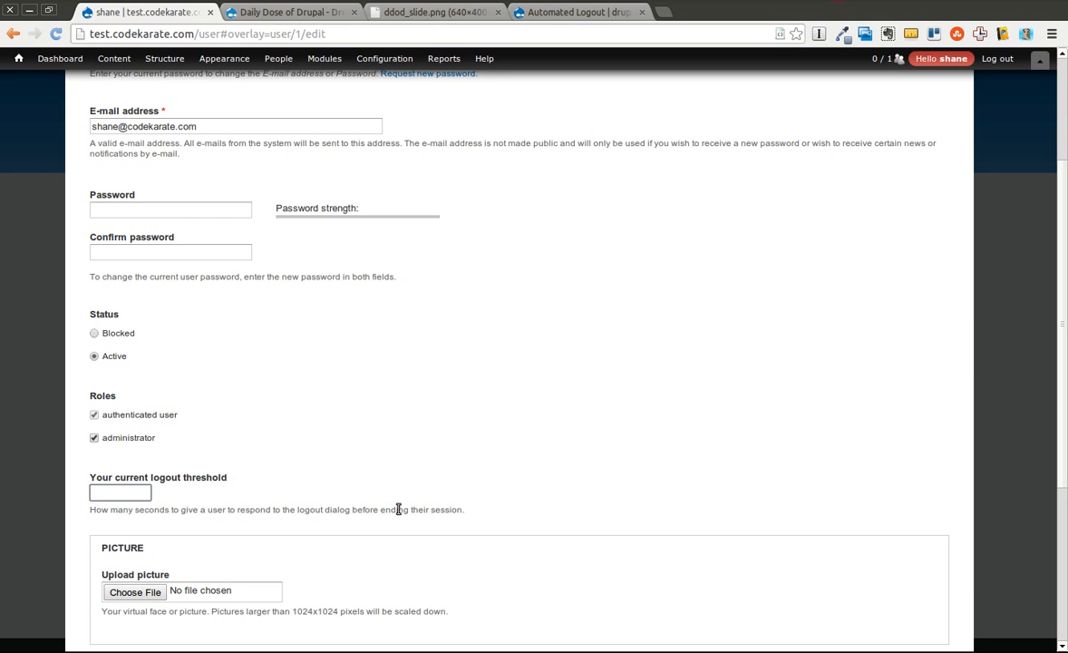
mouse_move(537, 526)
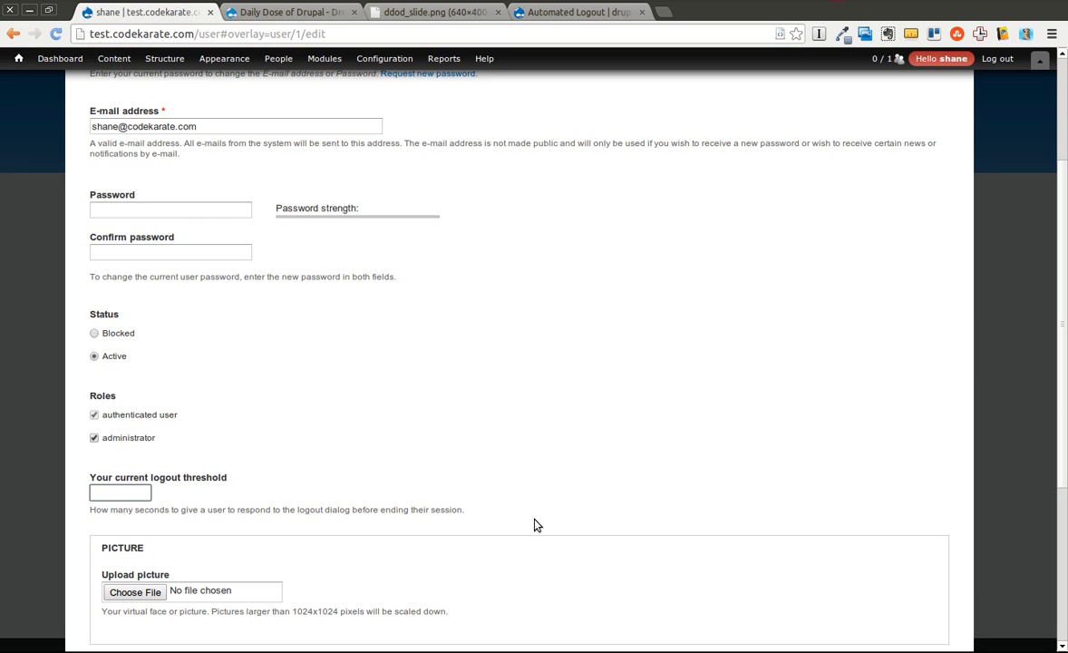
click(120, 493)
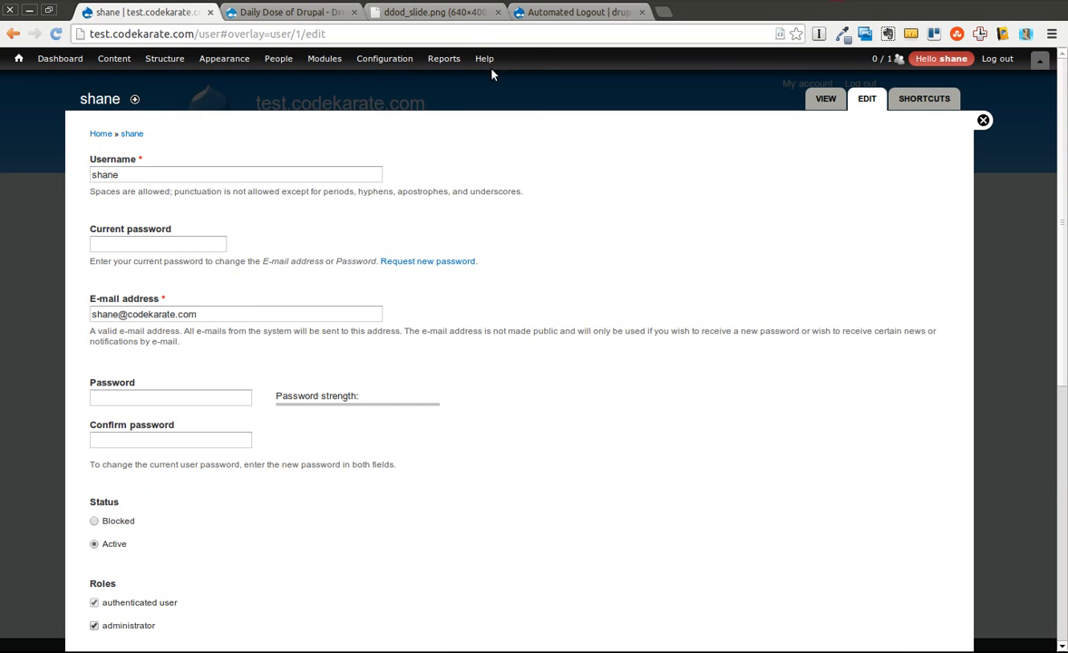
Step: Bring up the site permissions page under People
click(323, 58)
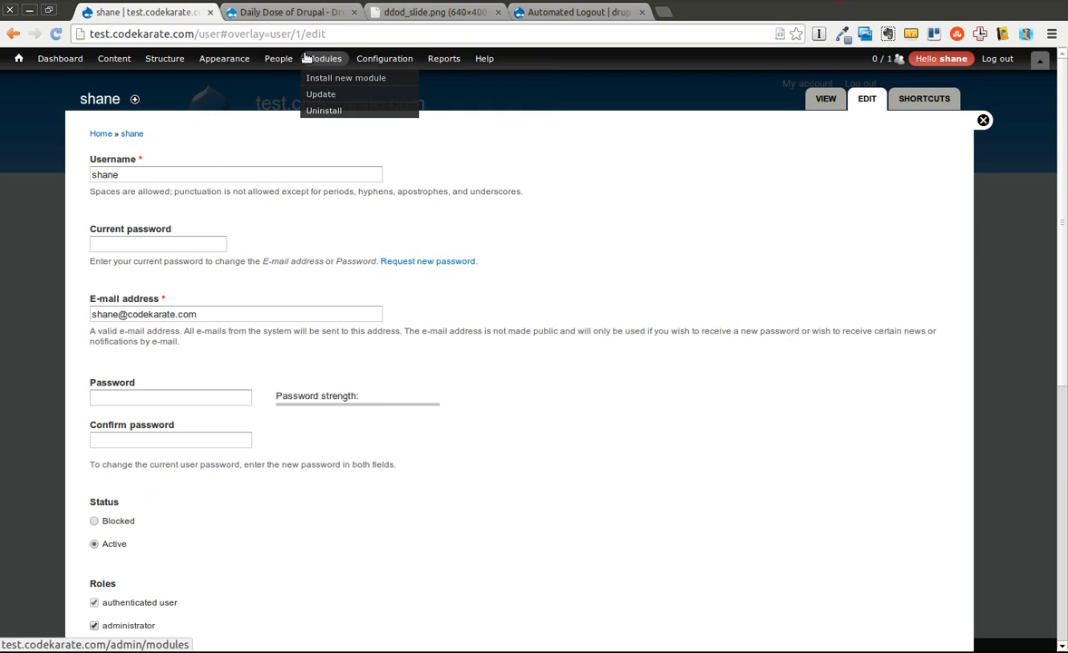
click(286, 95)
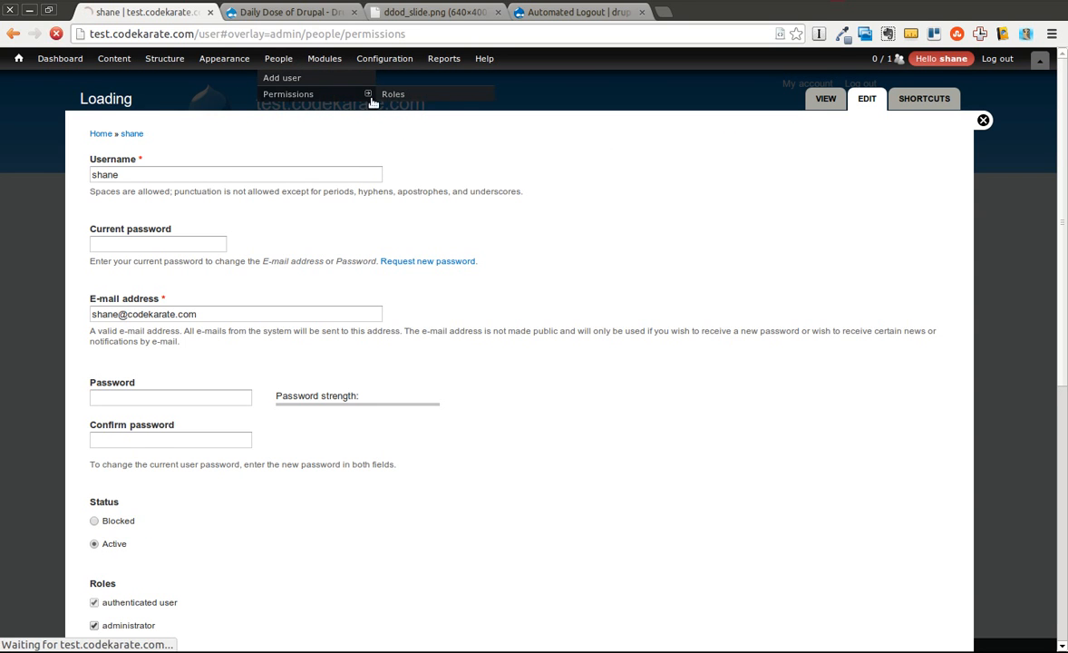
click(287, 94)
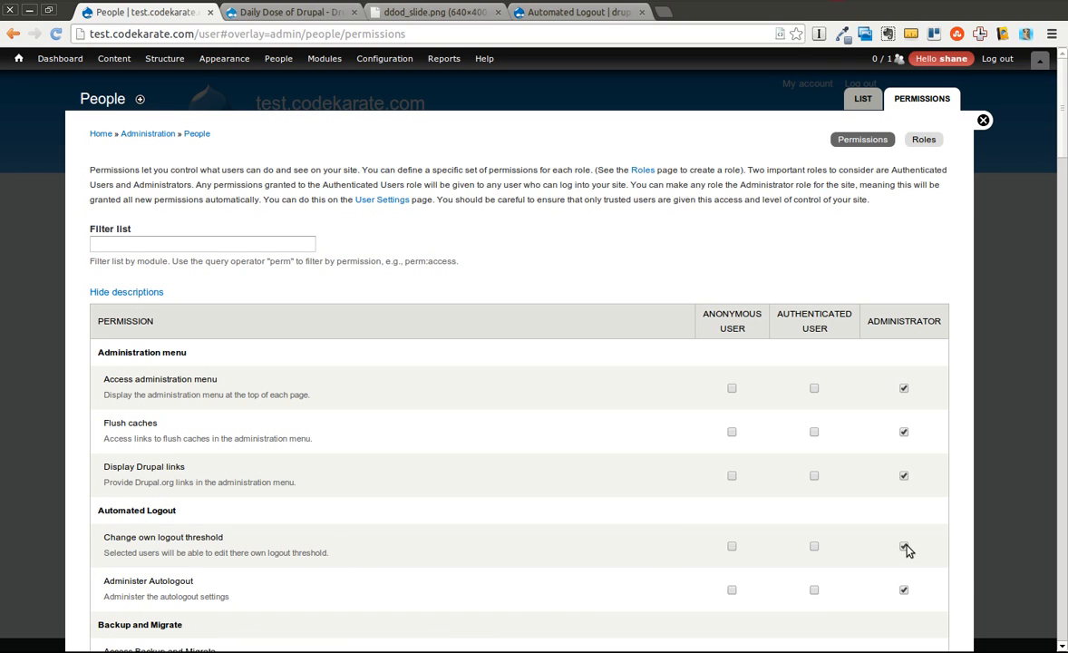
mouse_move(899, 544)
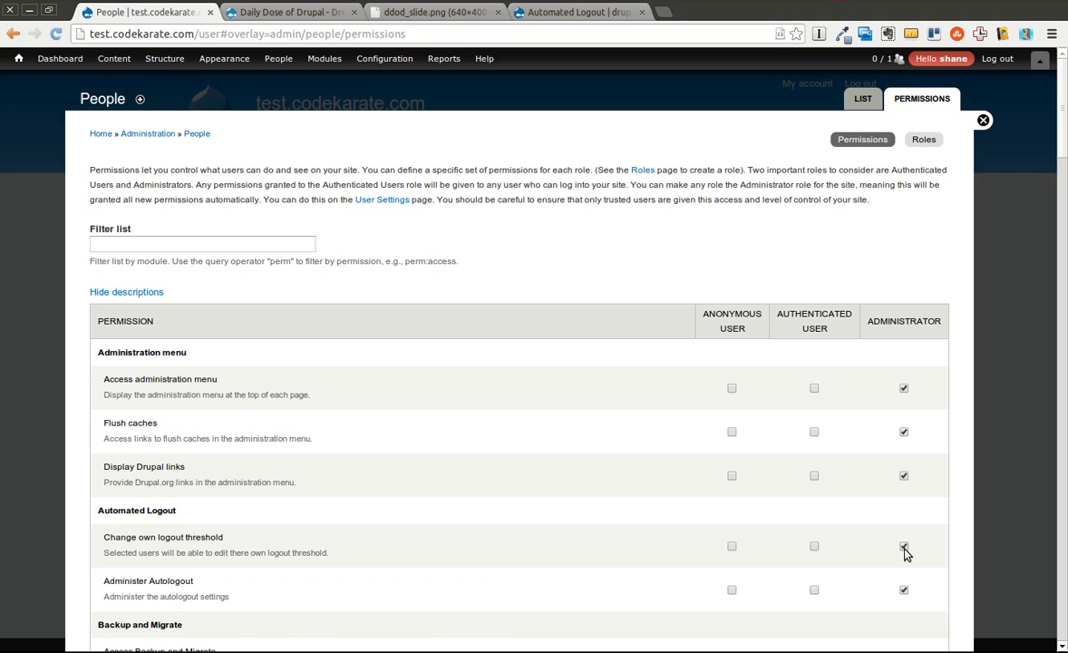
Step: Untick Administrator for 'Change own logout threshold' and return to the Daily Dose of Drupal tab
click(904, 548)
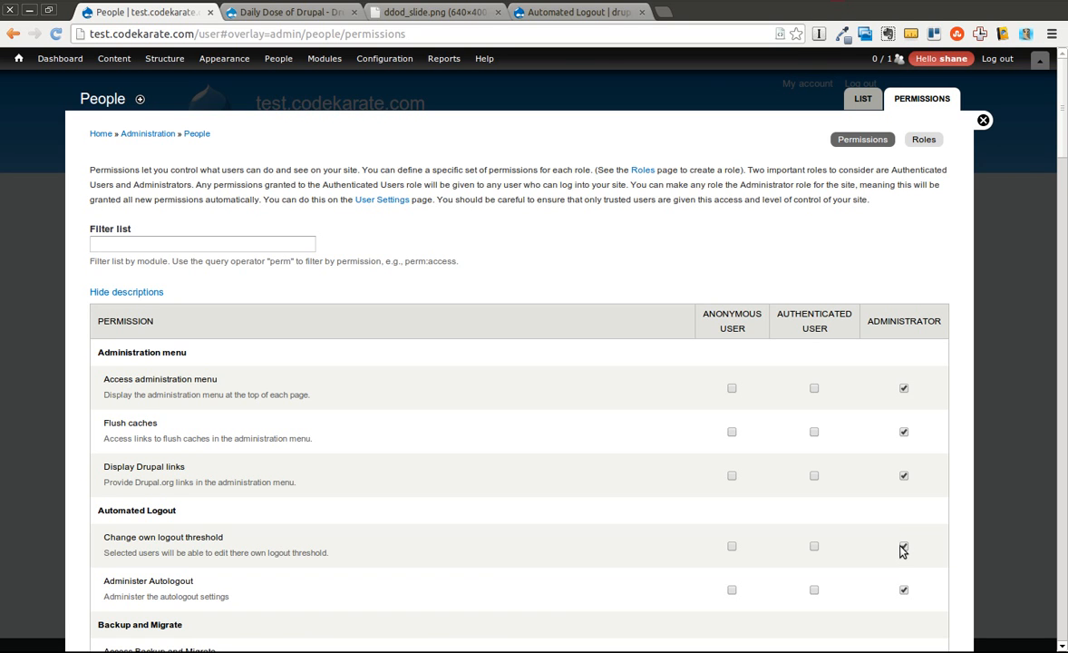
click(904, 546)
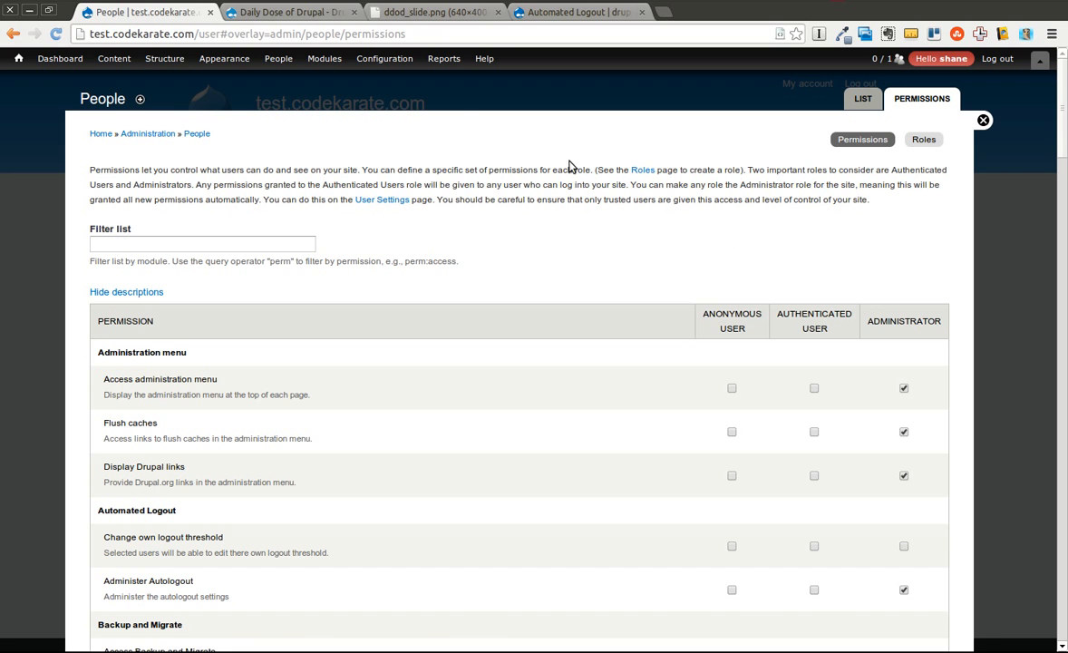
click(272, 7)
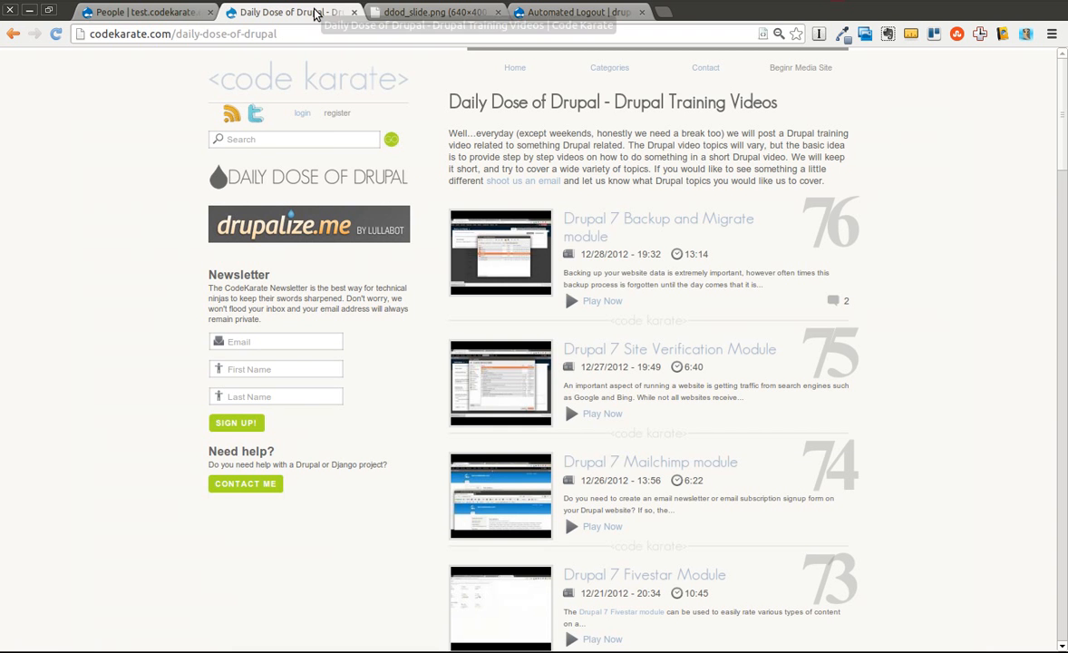
mouse_move(833, 192)
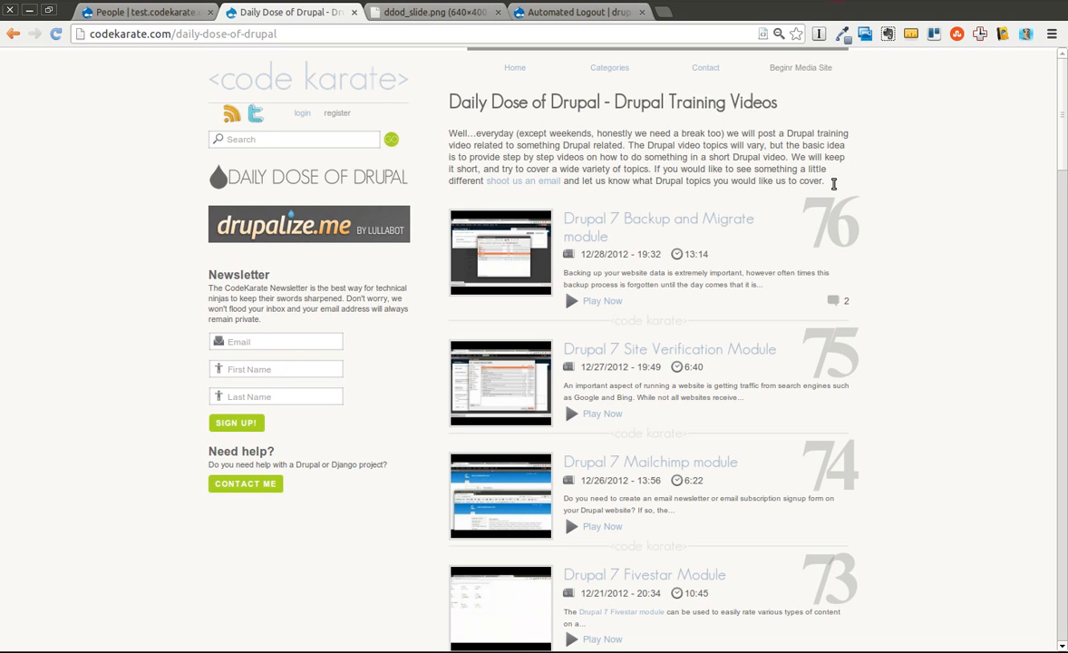
mouse_move(877, 55)
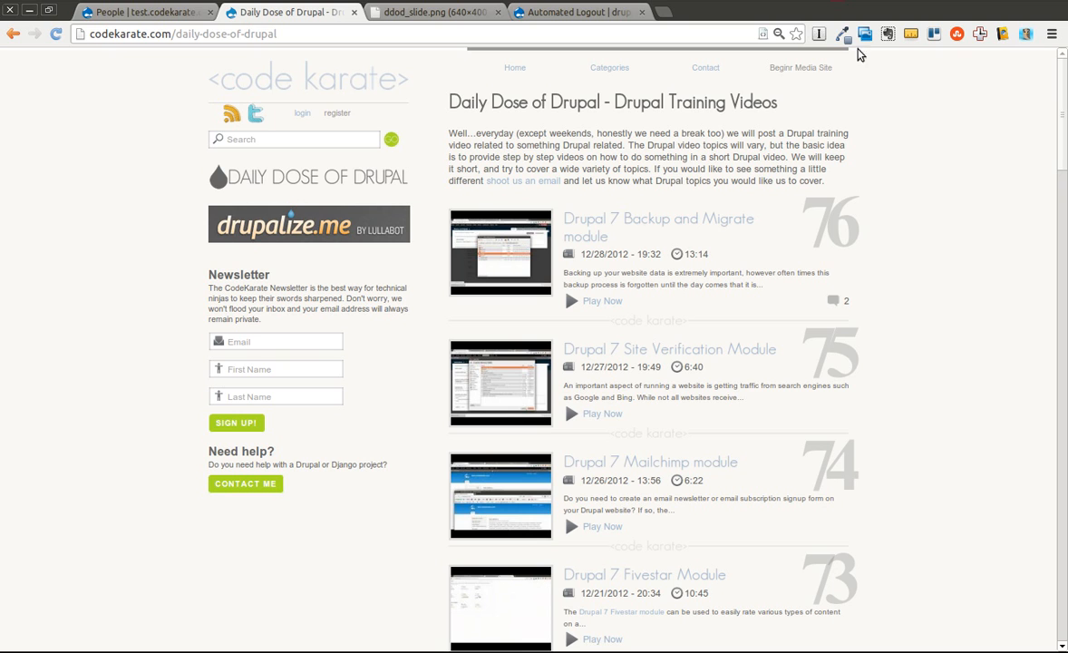